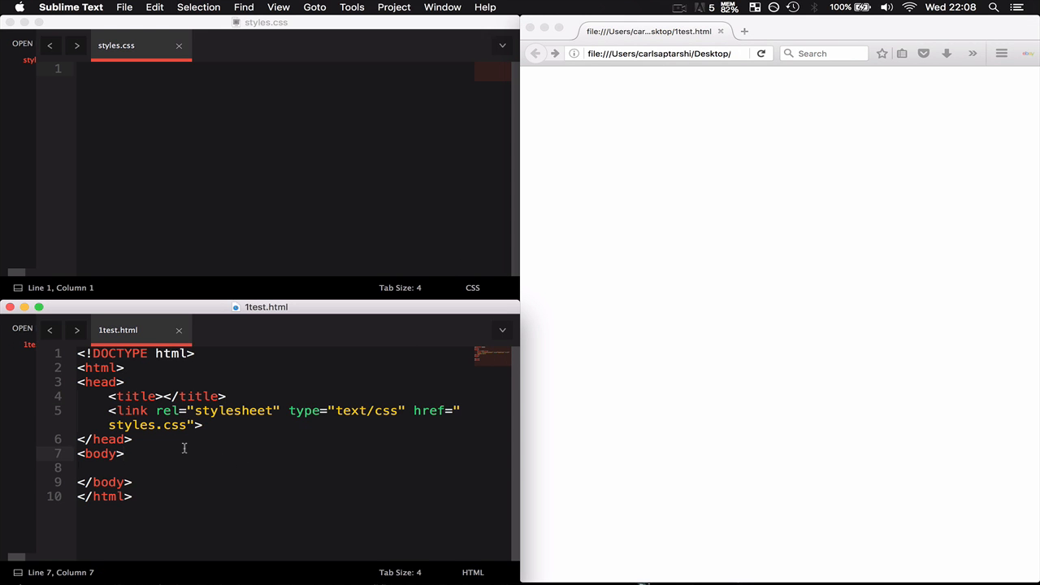
Insert <div class = "button"> inside the body of 1test.html and save
key(enter)
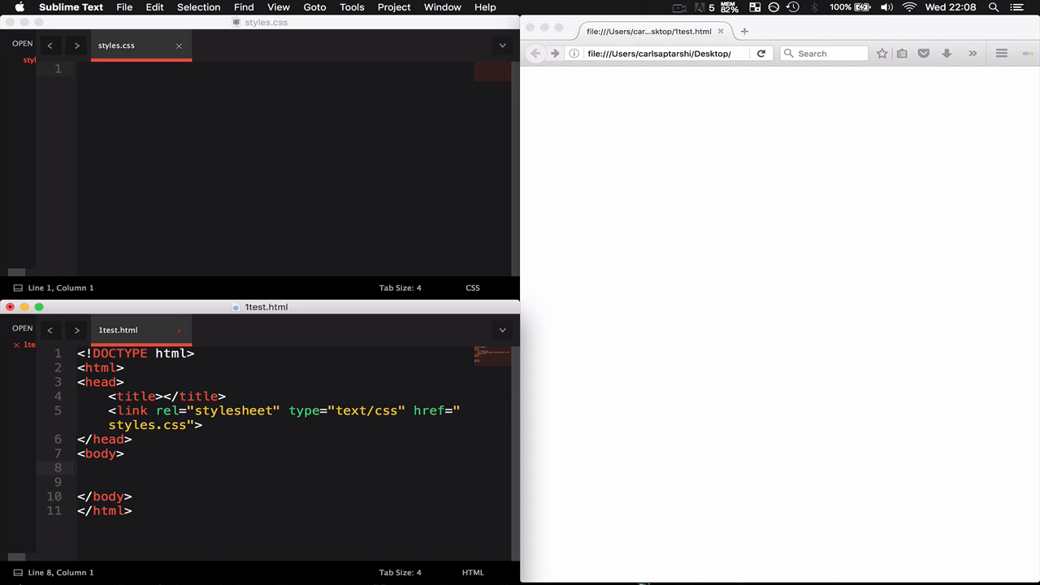
text(<div)
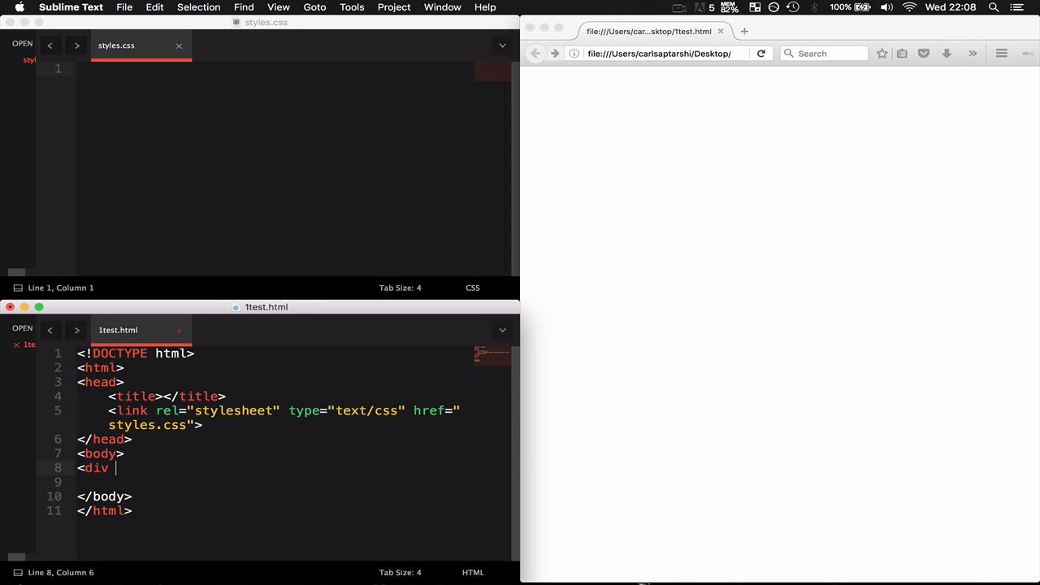
text(class = "bu")
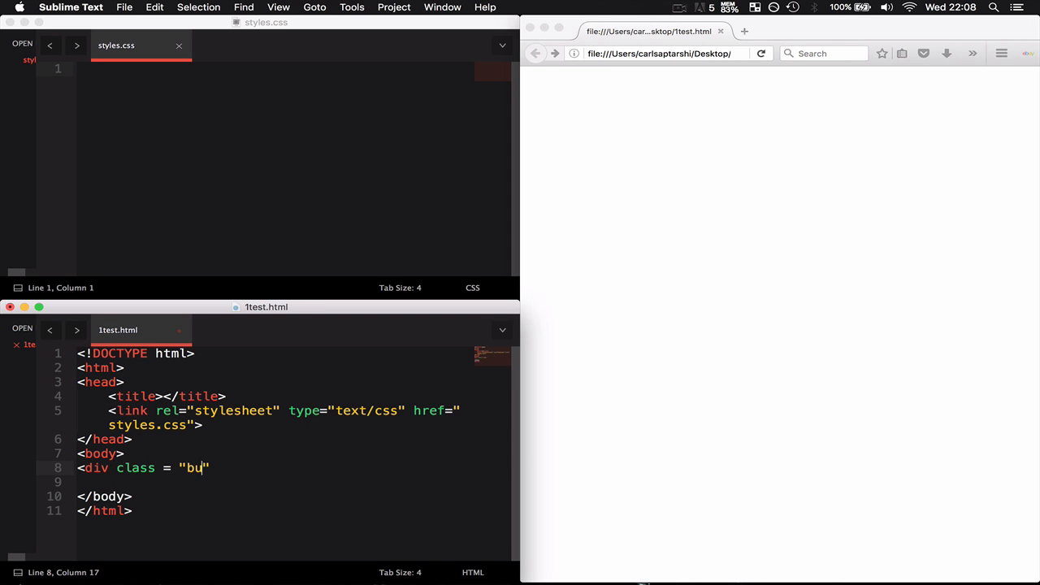
text(tton)
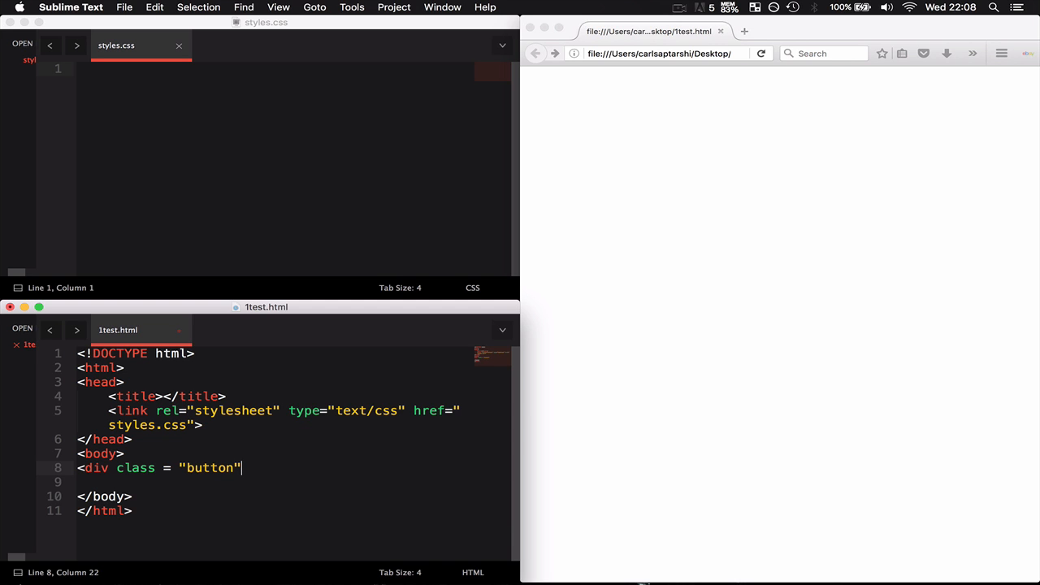
text(>)
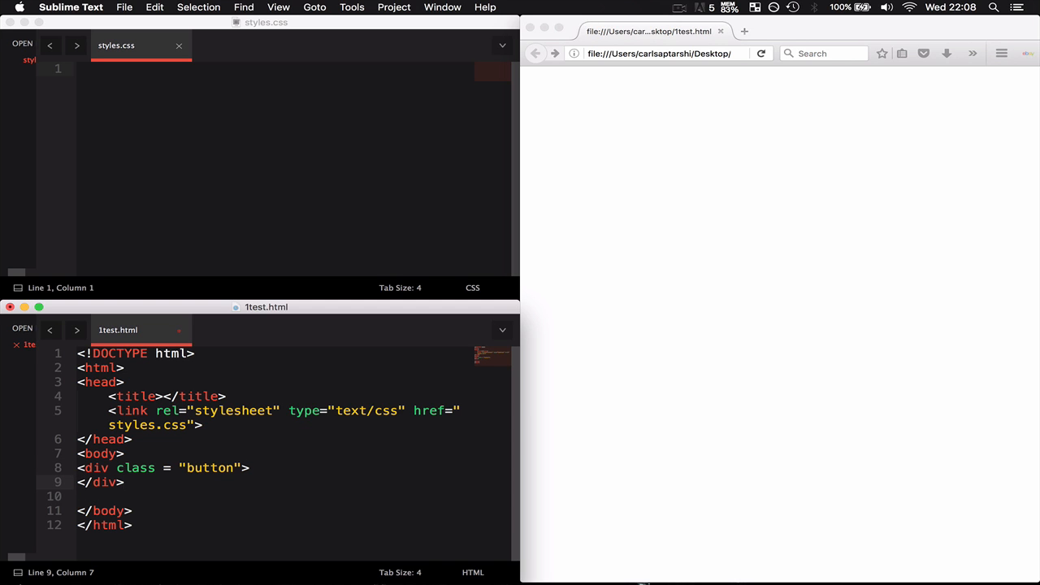
key(cmd+s)
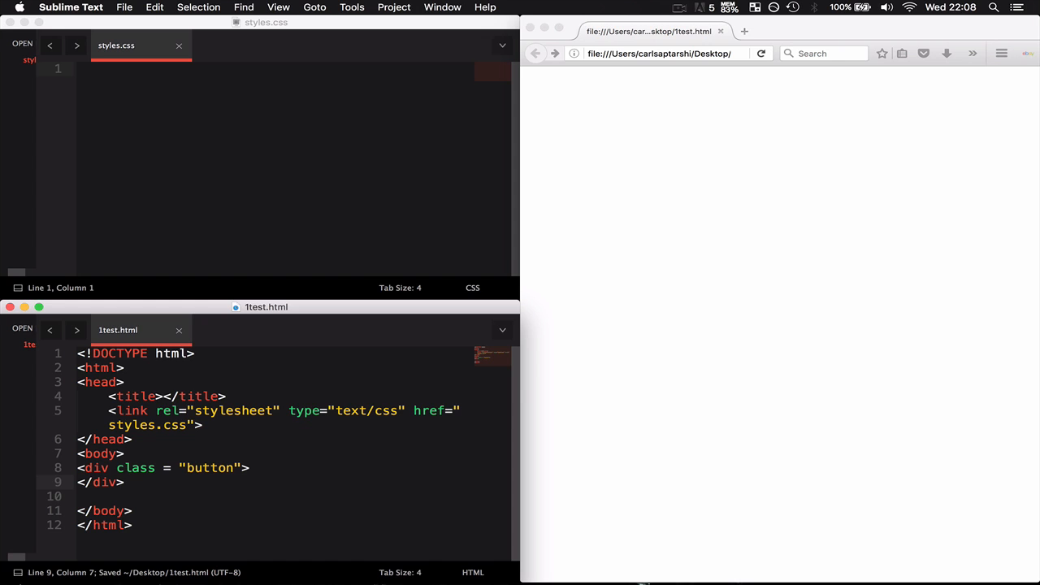
mouse_move(322, 400)
text(.button{)
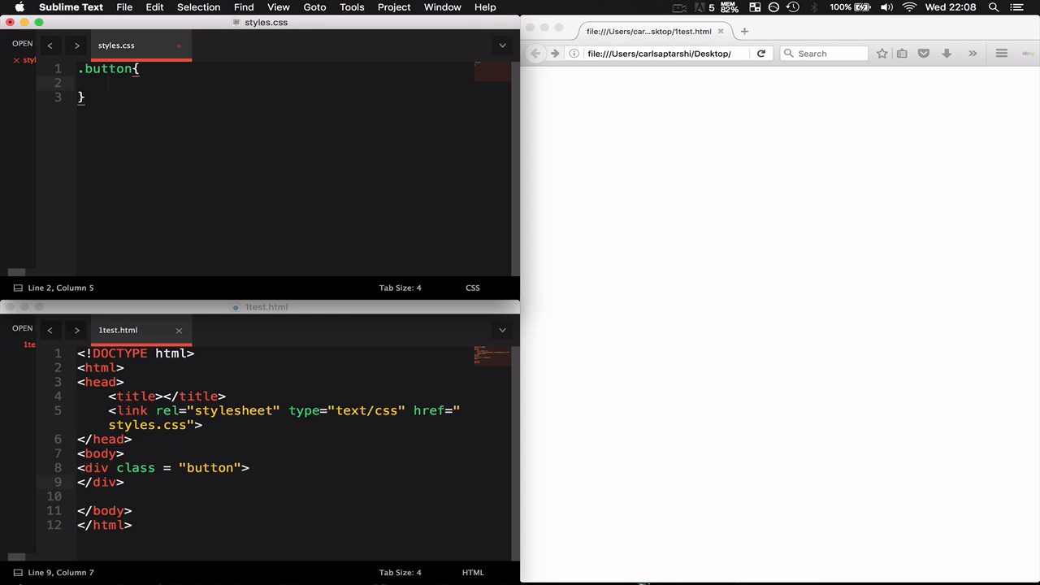
Give .button a 150px width and a 2px solid #3333ff border
text(width:15;)
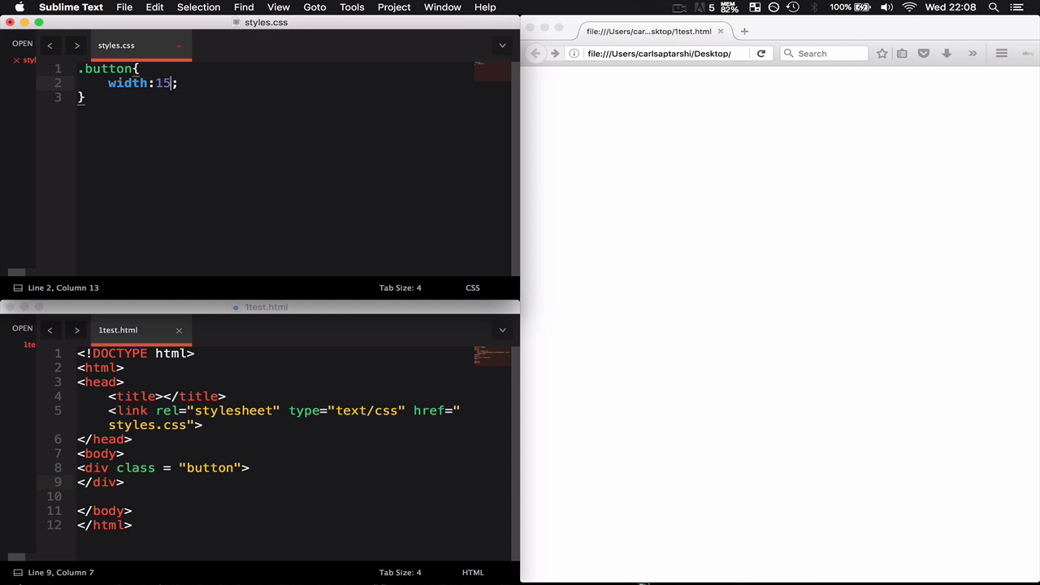
text(0px;)
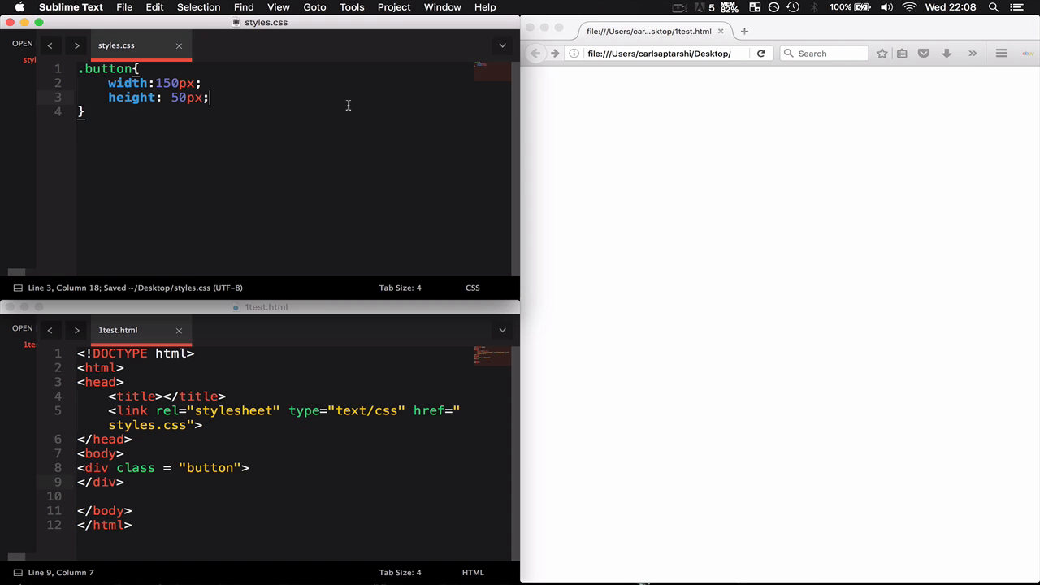
text(border:;)
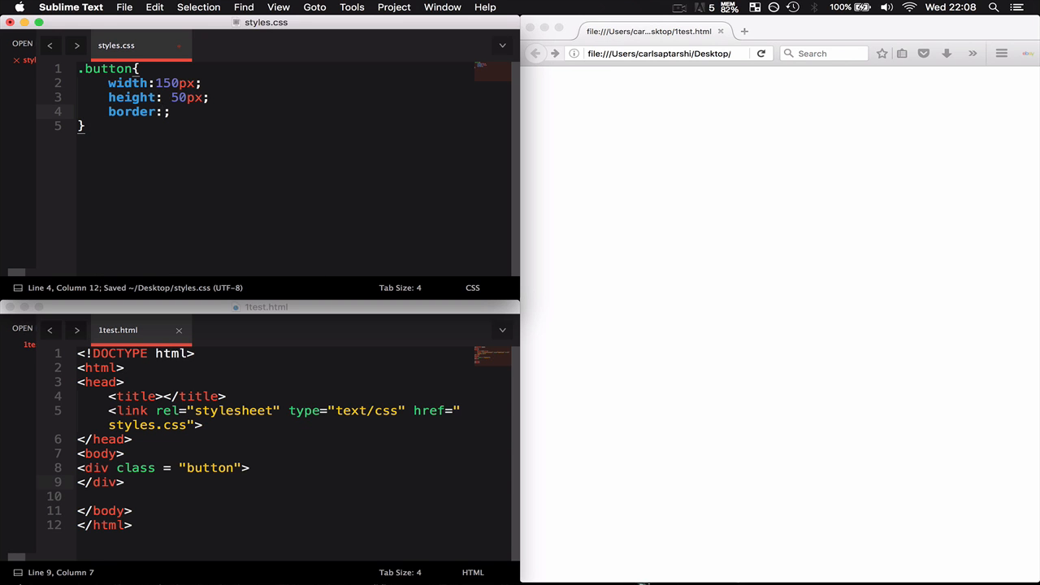
text(2px solid)
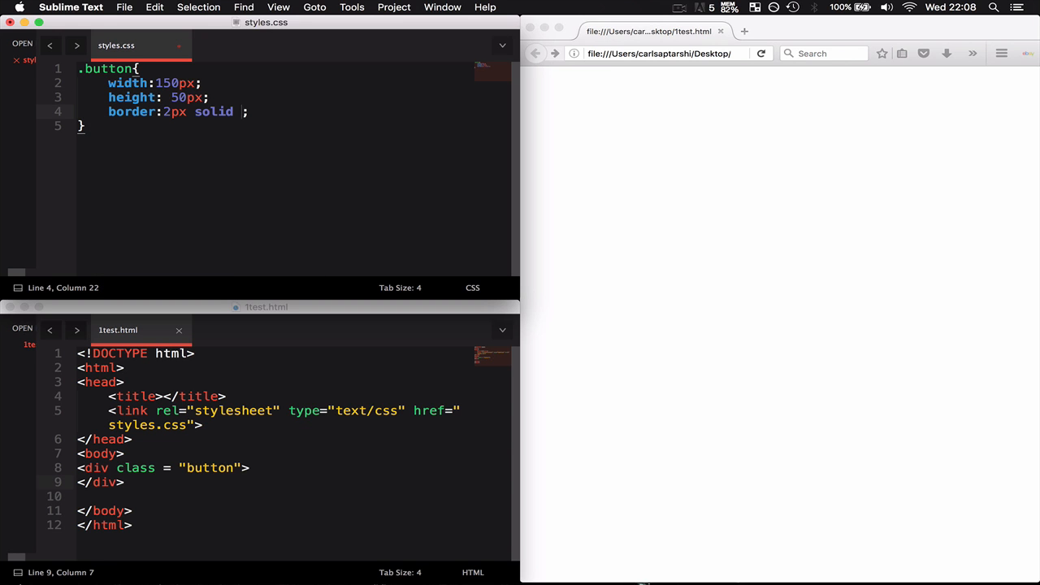
text(#3333ff)
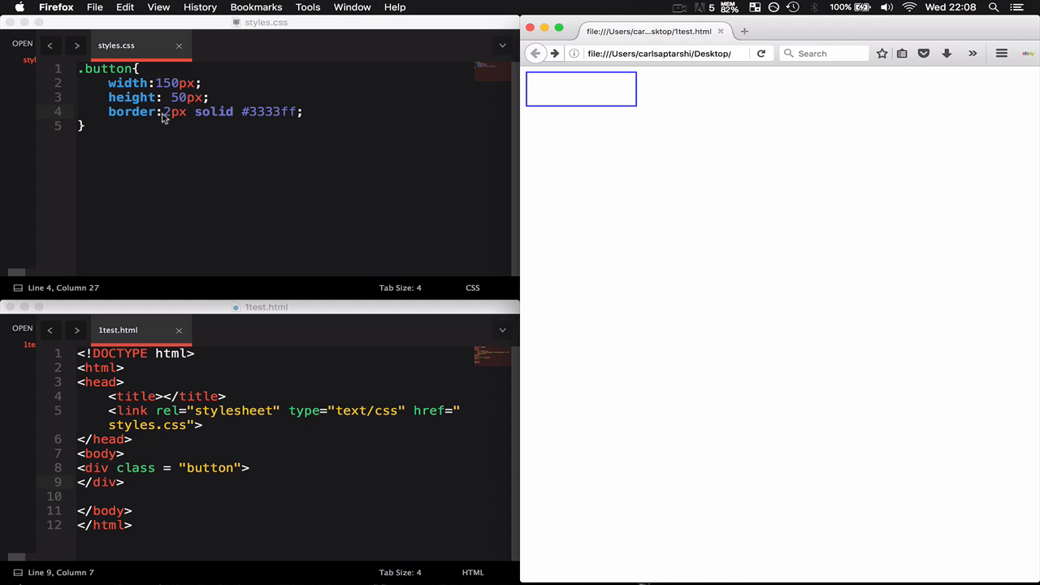
mouse_move(377, 98)
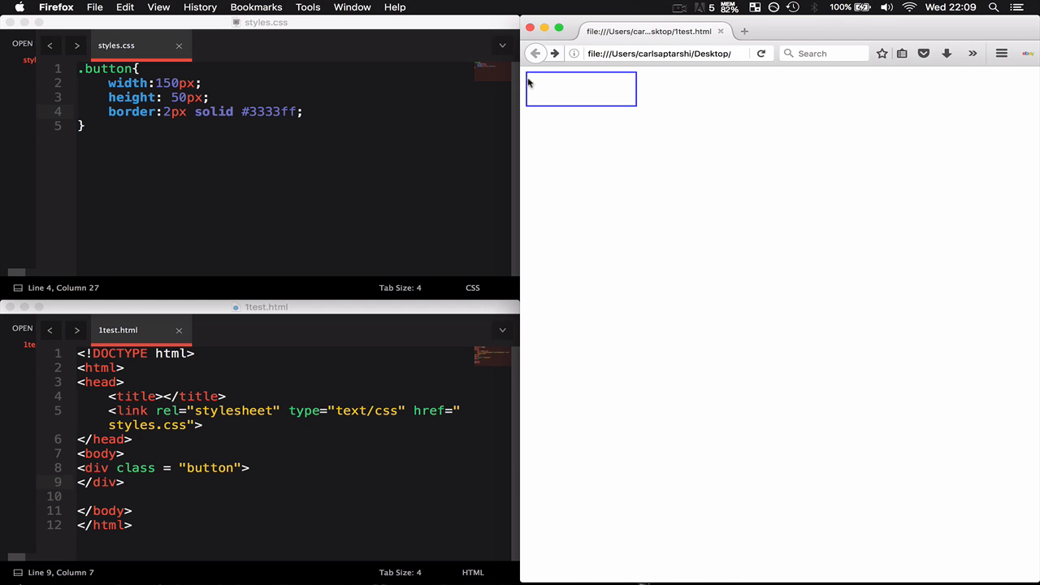
mouse_move(577, 74)
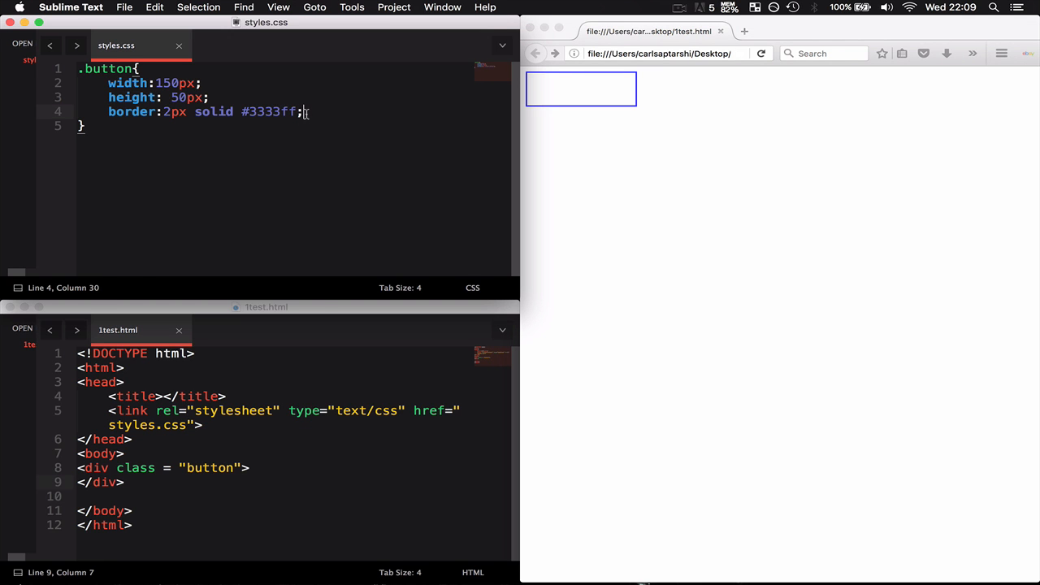
Add border-radius 10px and background-color #e6e6ff to the .button rule
text(border-radius:)
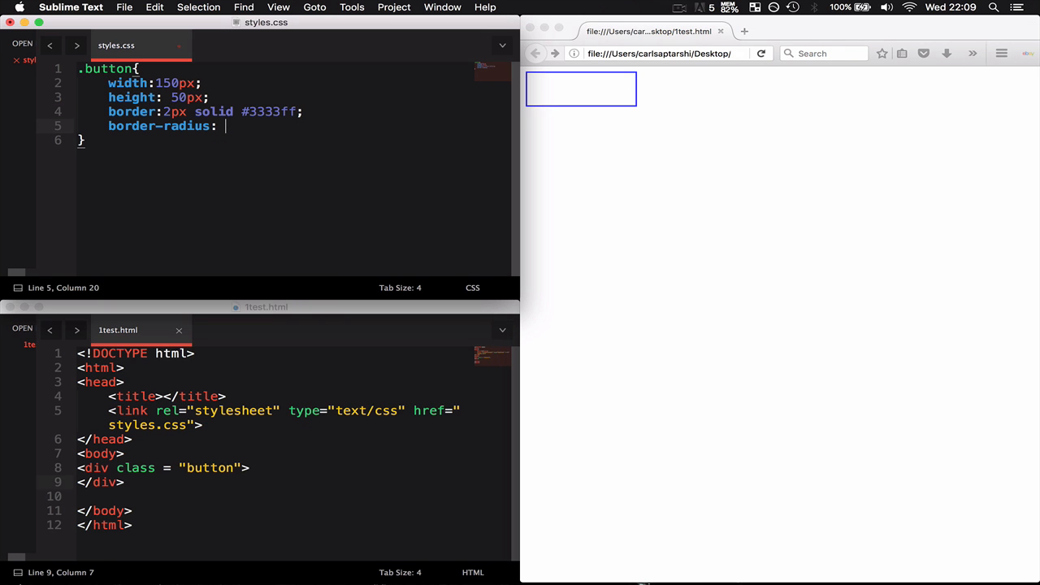
text(10px;)
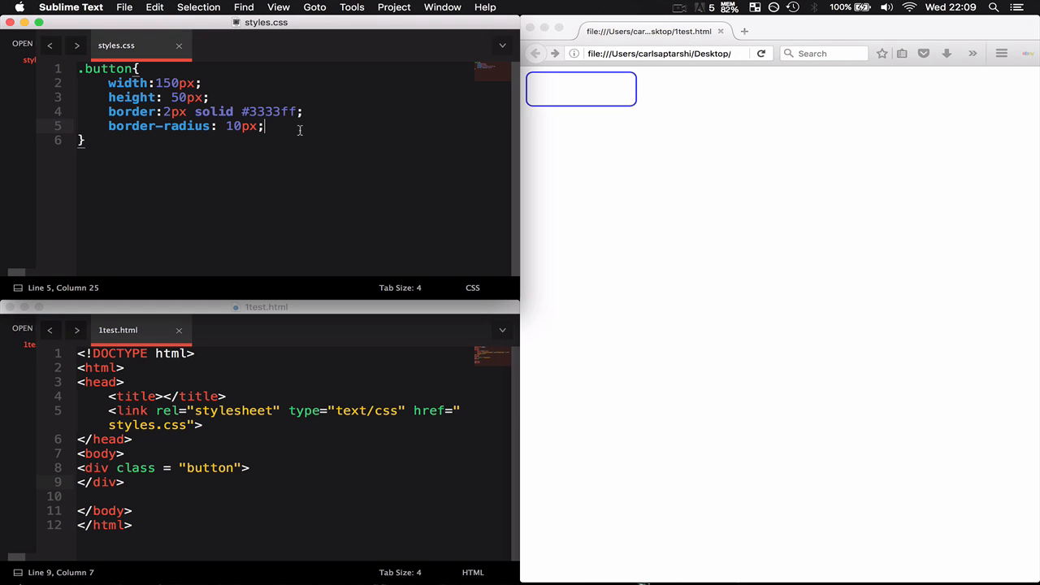
text(background-color: #)
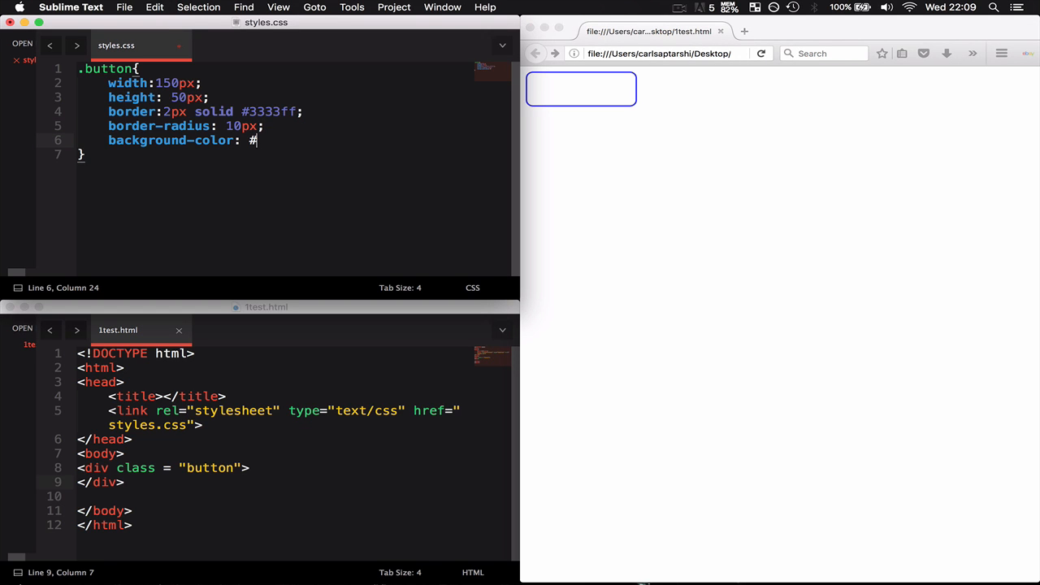
text(e6e)
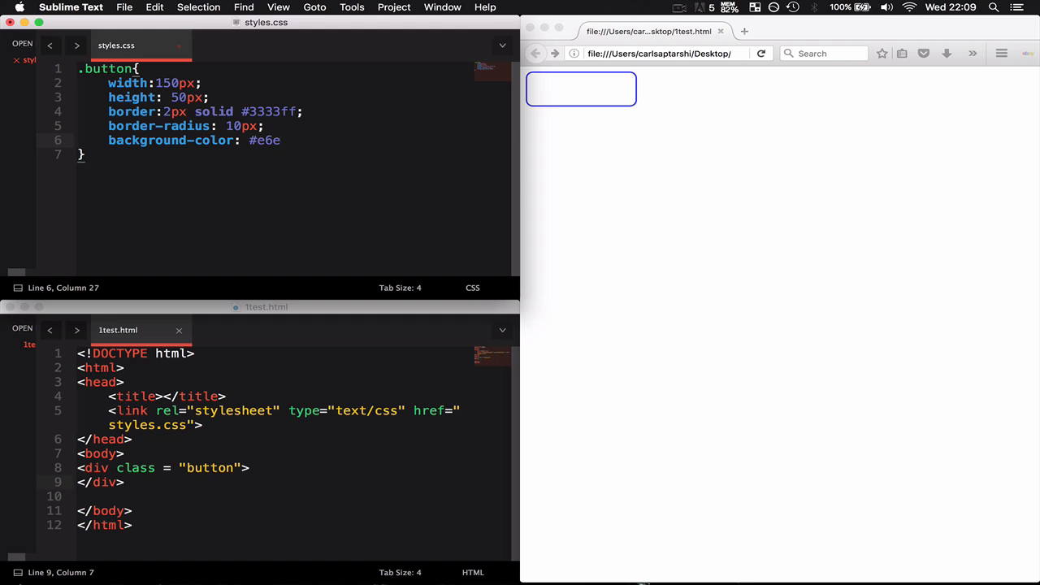
text(6ff;)
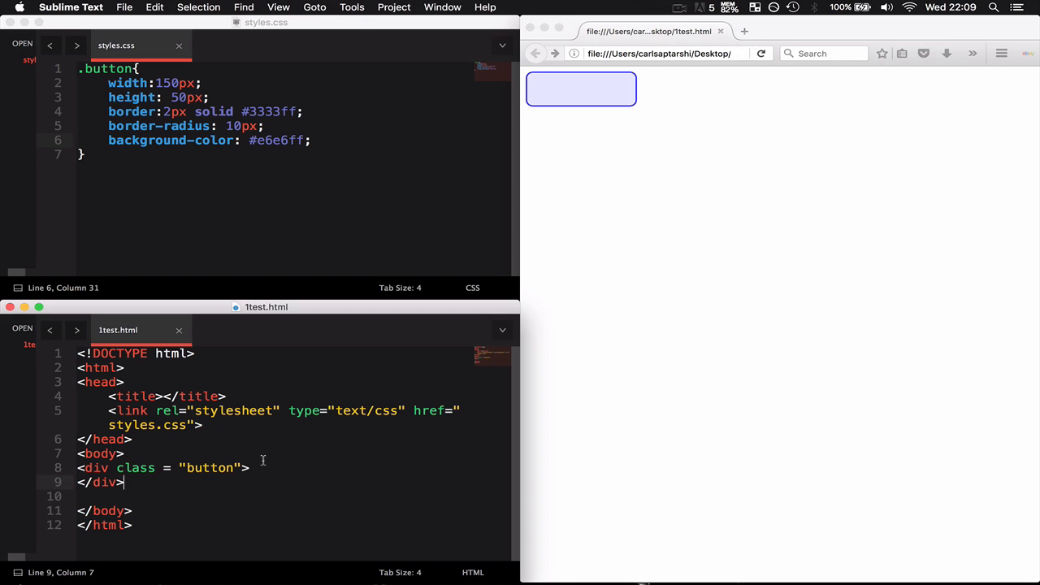
Add a <p> Click Me! </p> paragraph inside the button div and check it in Firefox
key(enter)
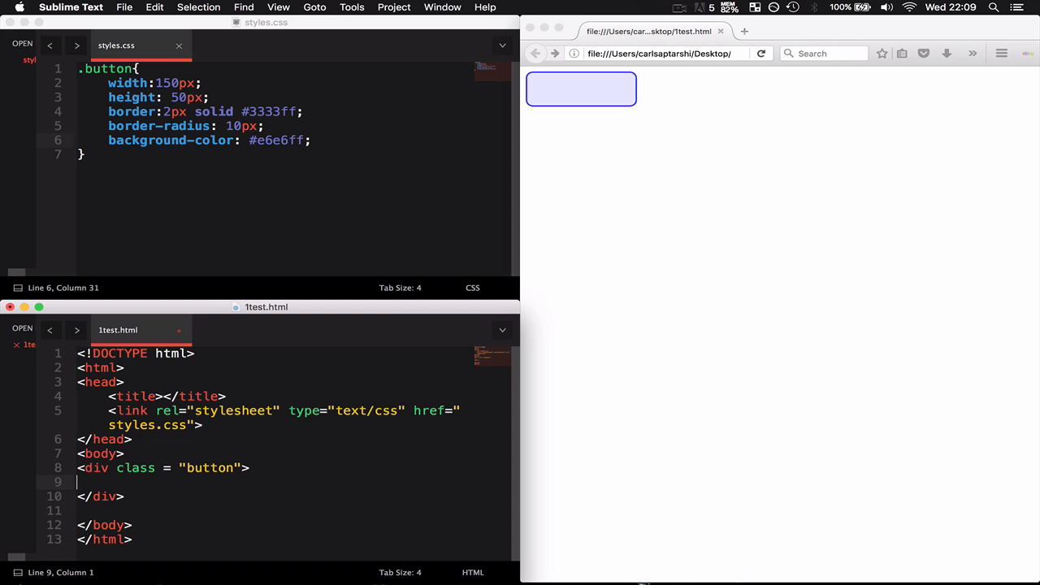
text(<p> Click)
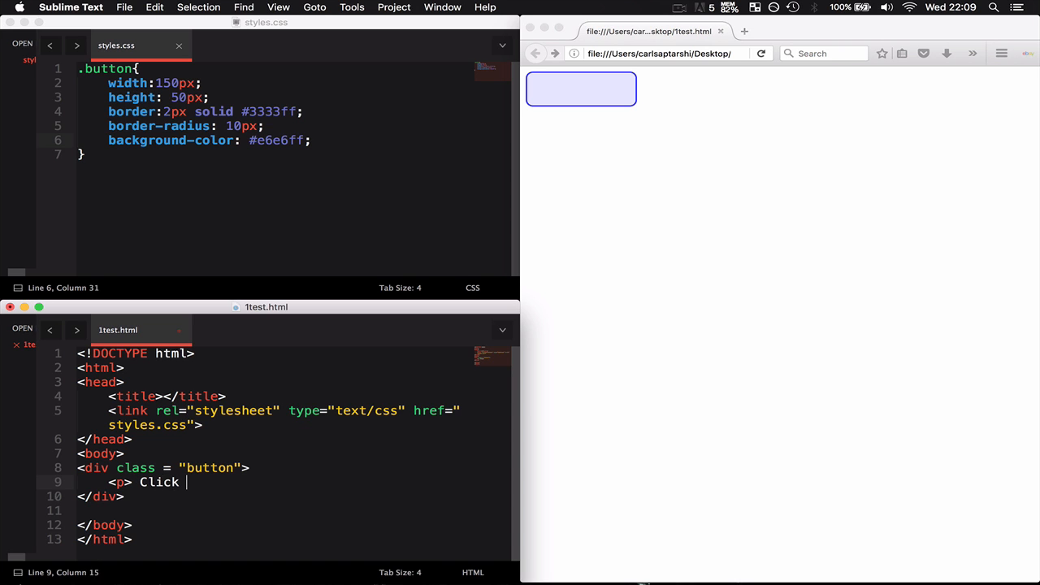
text(Me! </p>)
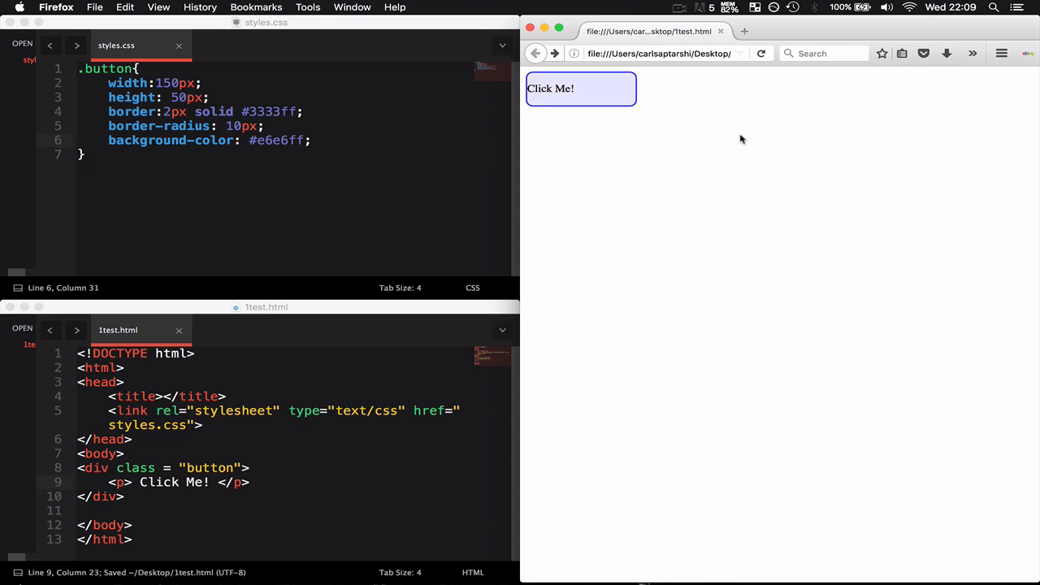
double_click(549, 87)
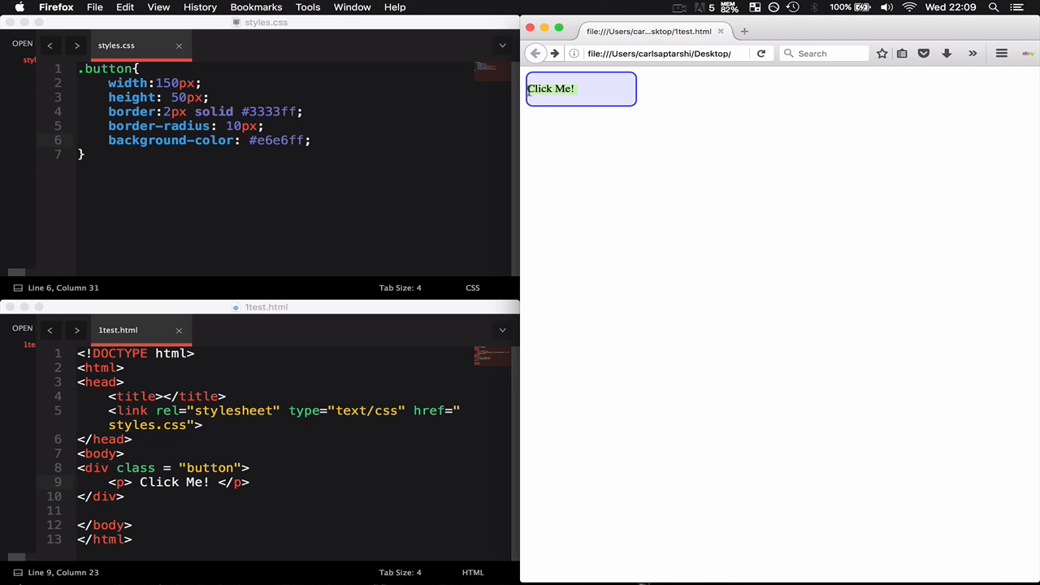
mouse_move(331, 452)
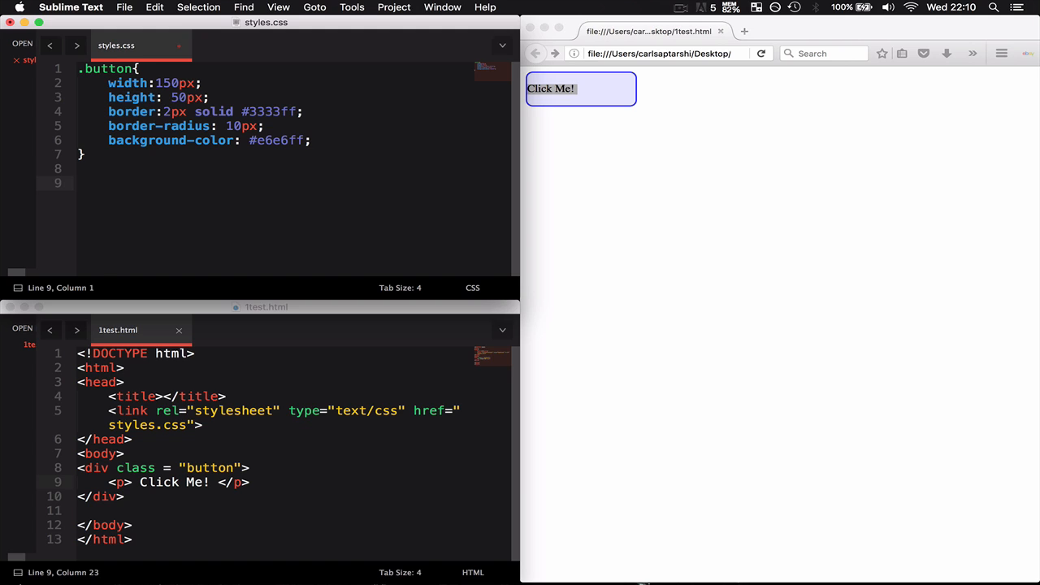
Create a .button > p rule with text-align: center
text(.b)
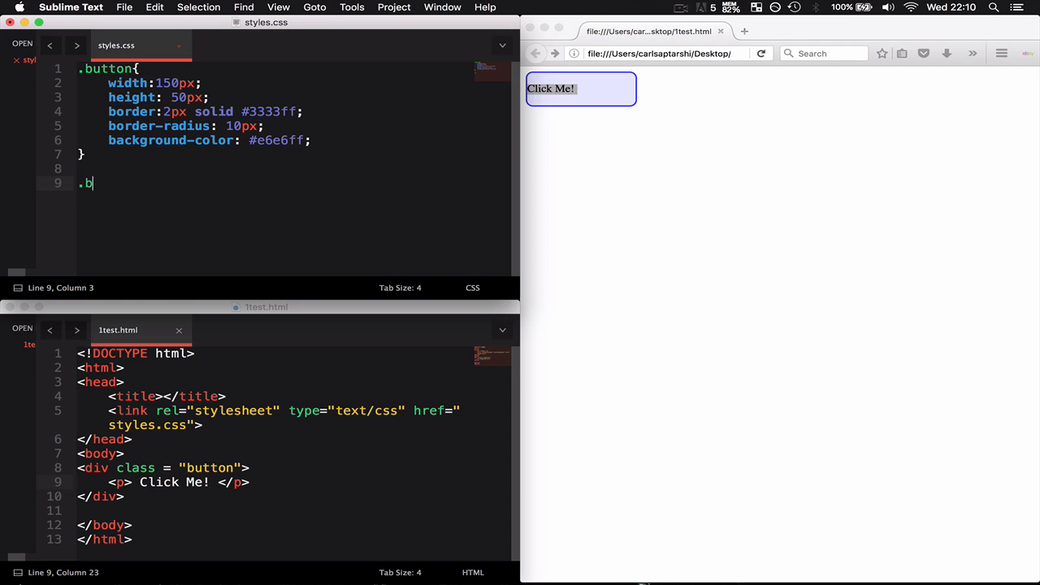
text(utton)
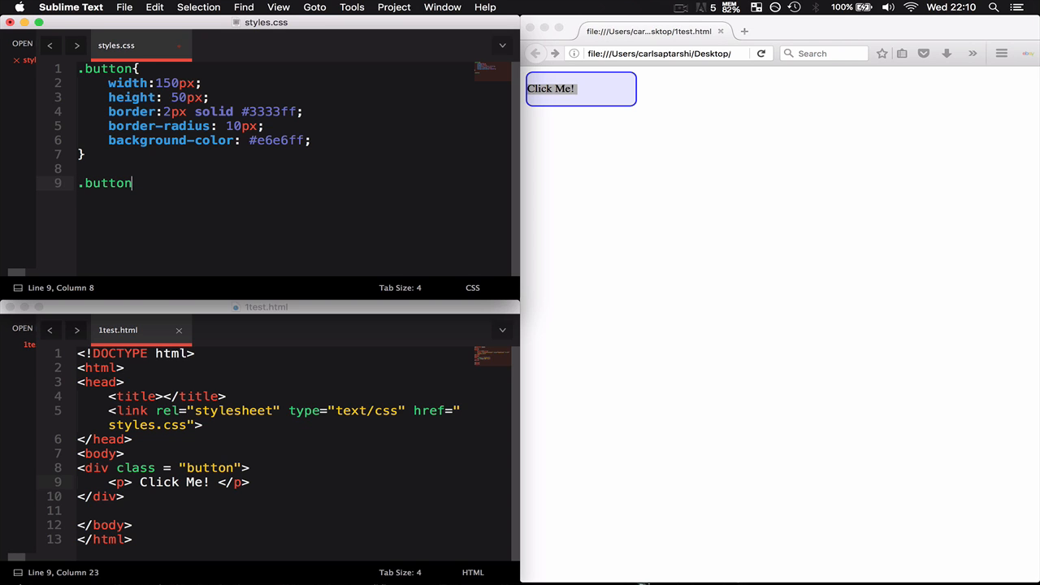
text(>)
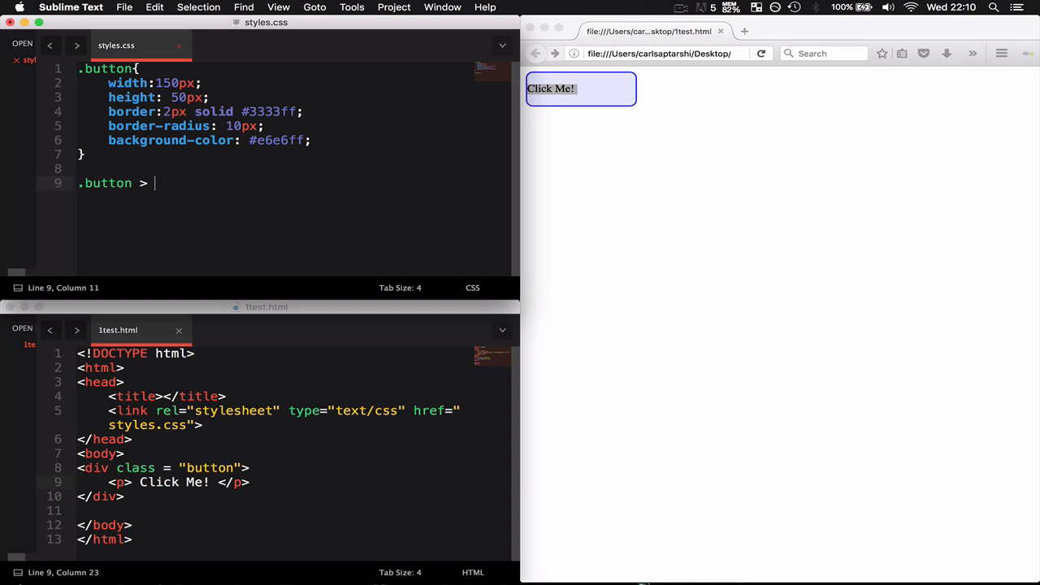
text(p{)
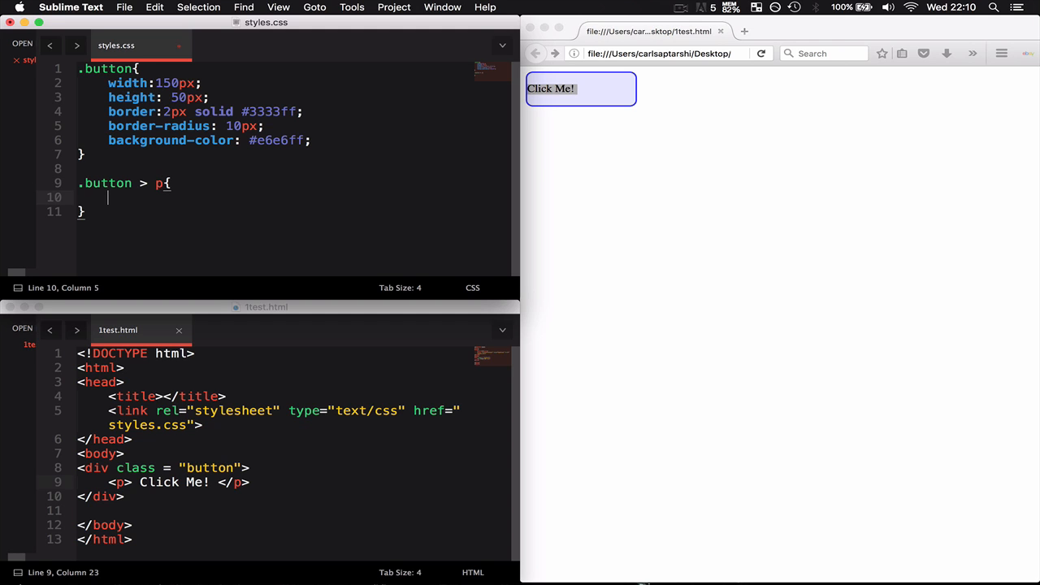
double_click(159, 182)
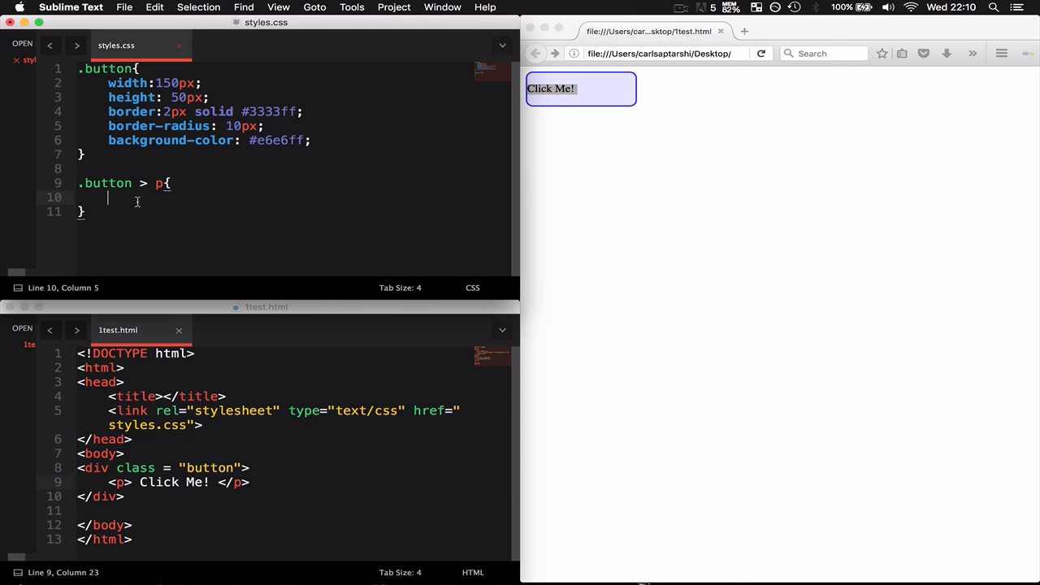
text(text-align: center;)
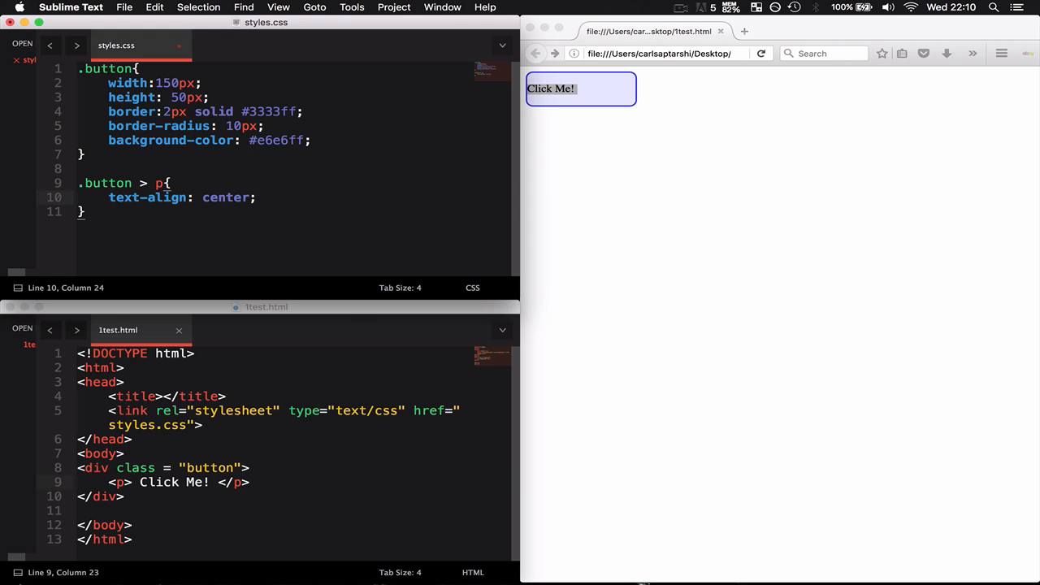
Add font-family: avenir and font-weight: bold to the .button > p rule
text(font-fam)
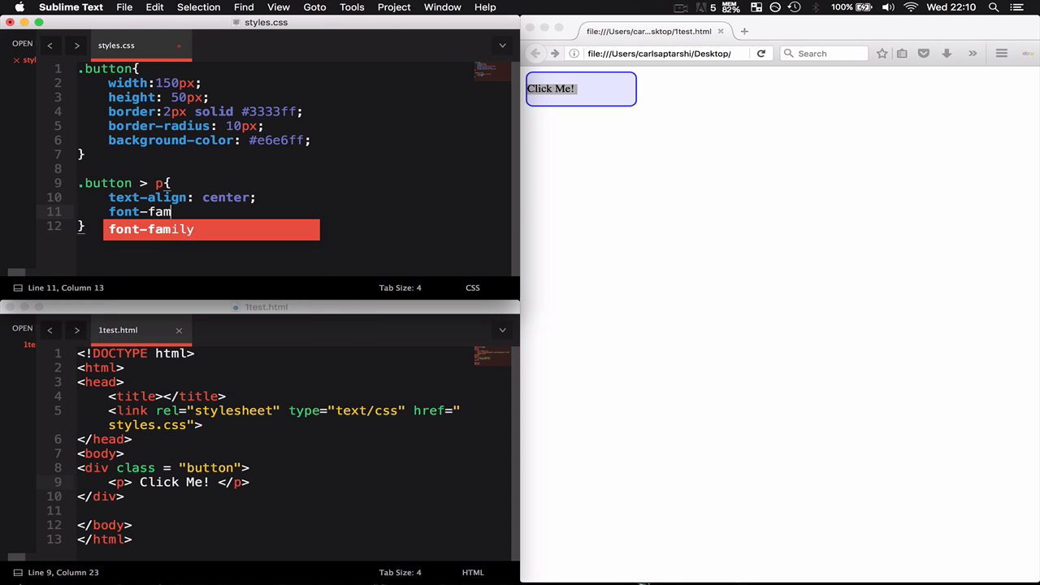
text(ily: avenir;)
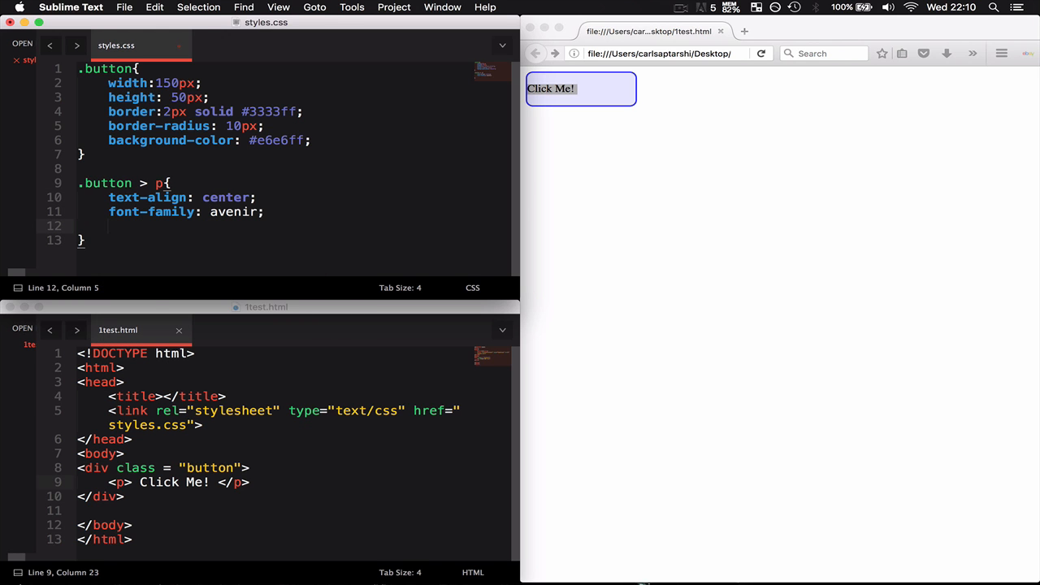
text(font-)
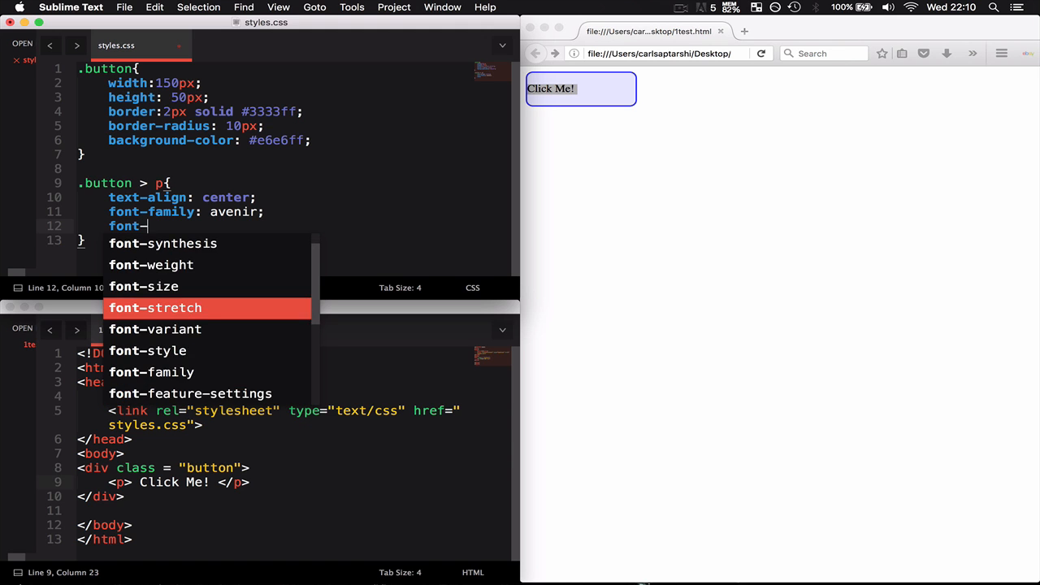
text(-weight: bold;)
text(text-decoration: none;)
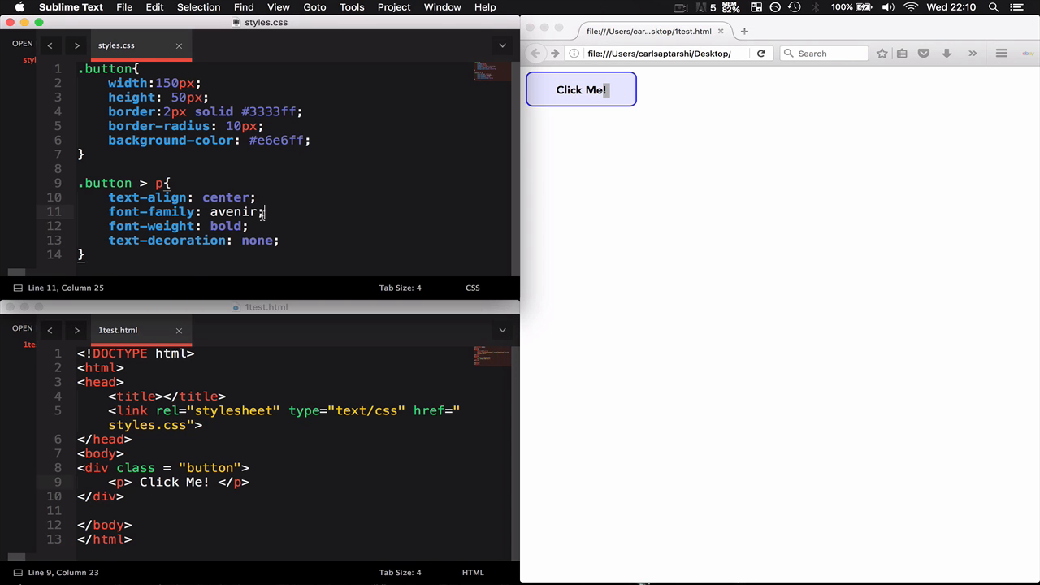
double_click(229, 225)
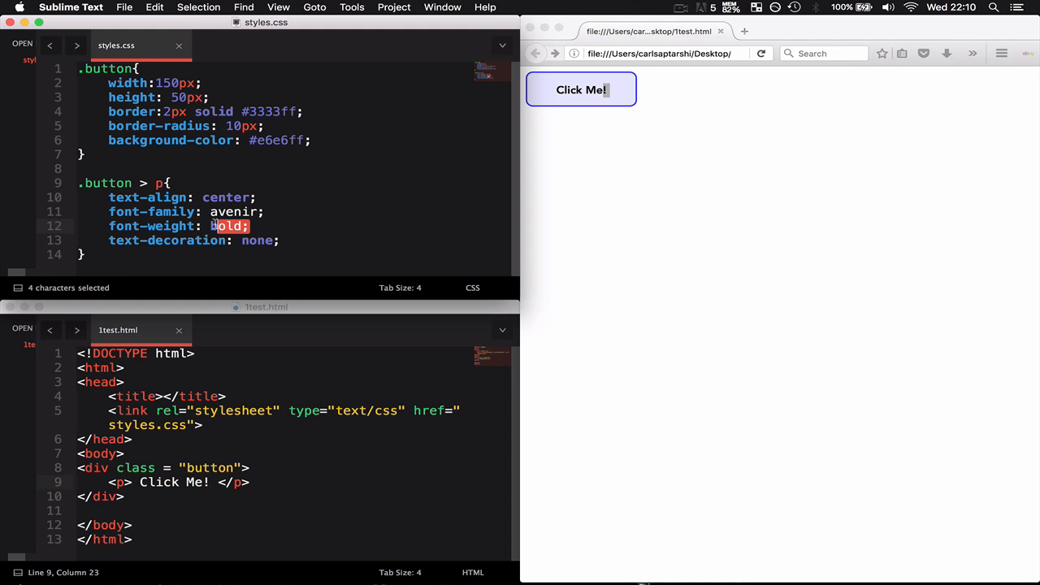
click(393, 226)
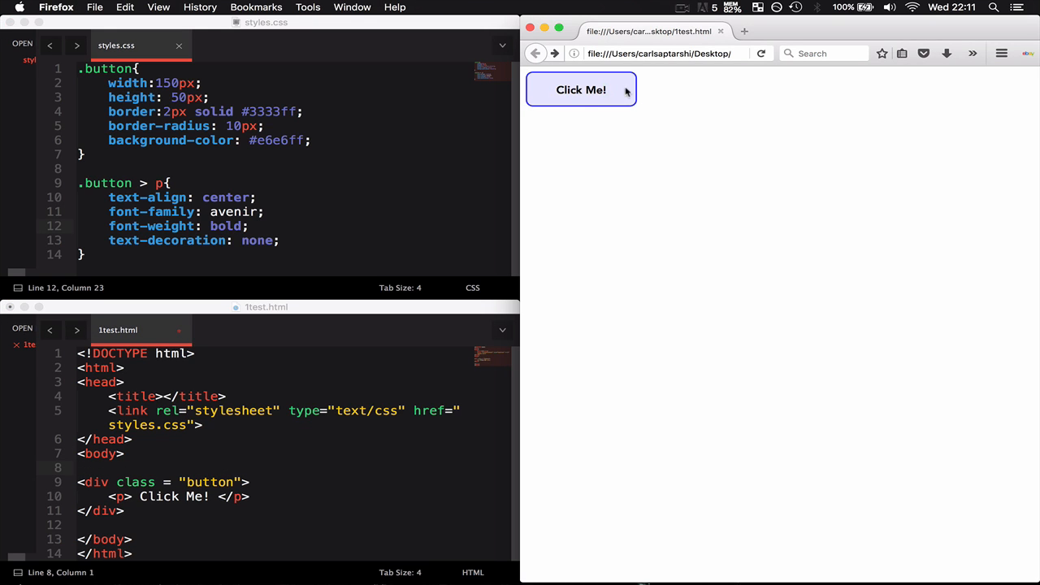
mouse_move(91, 510)
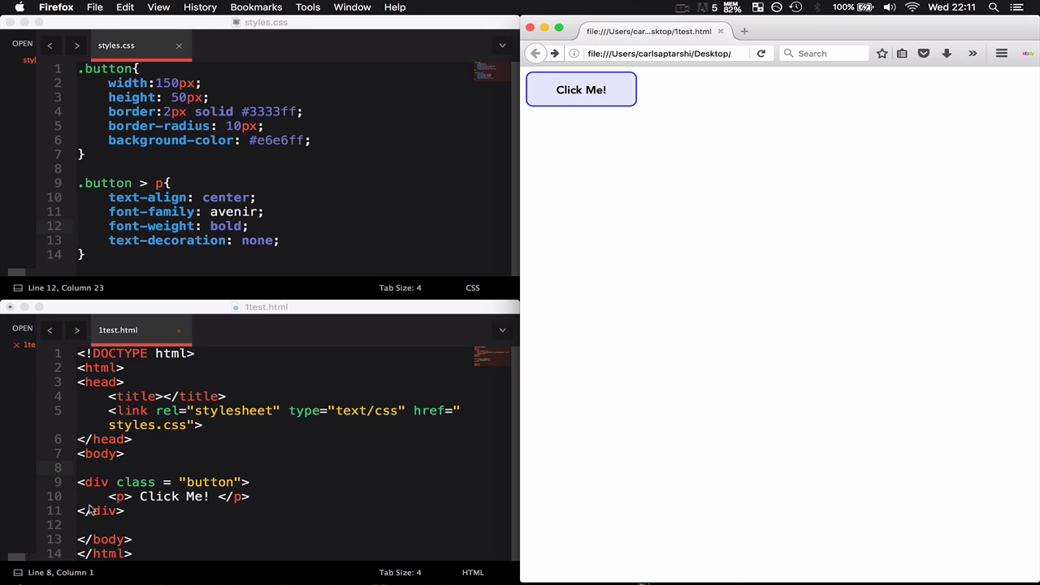
click(117, 465)
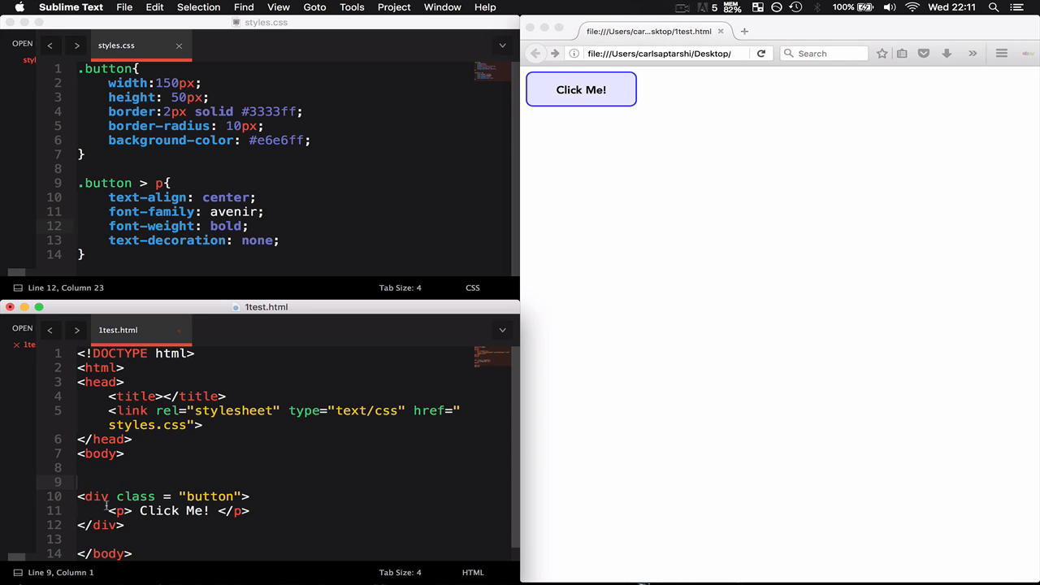
click(78, 481)
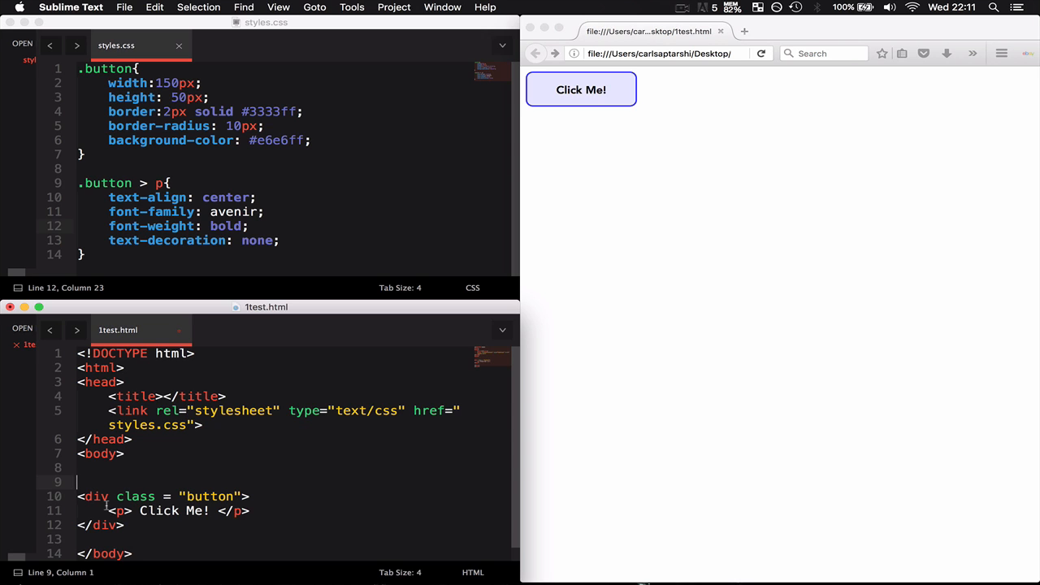
text(<a href = "https://www.google.co.uk">)
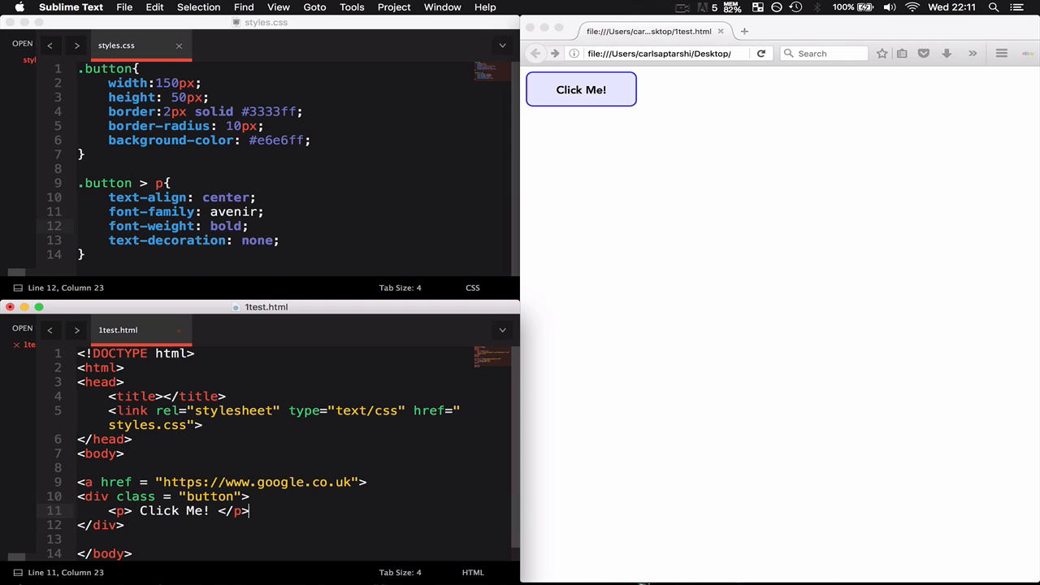
text(</a>)
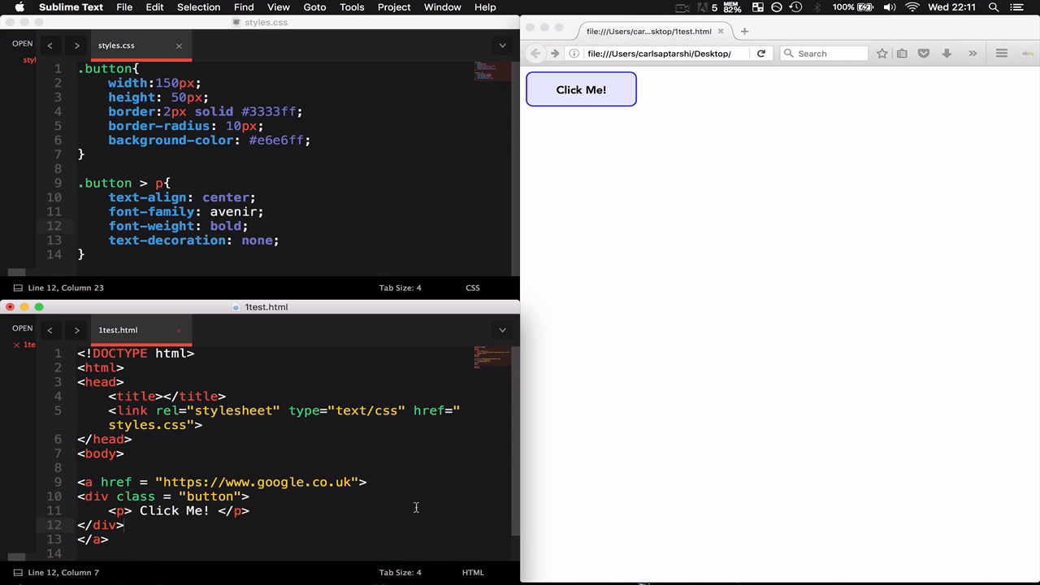
scroll(down, 3)
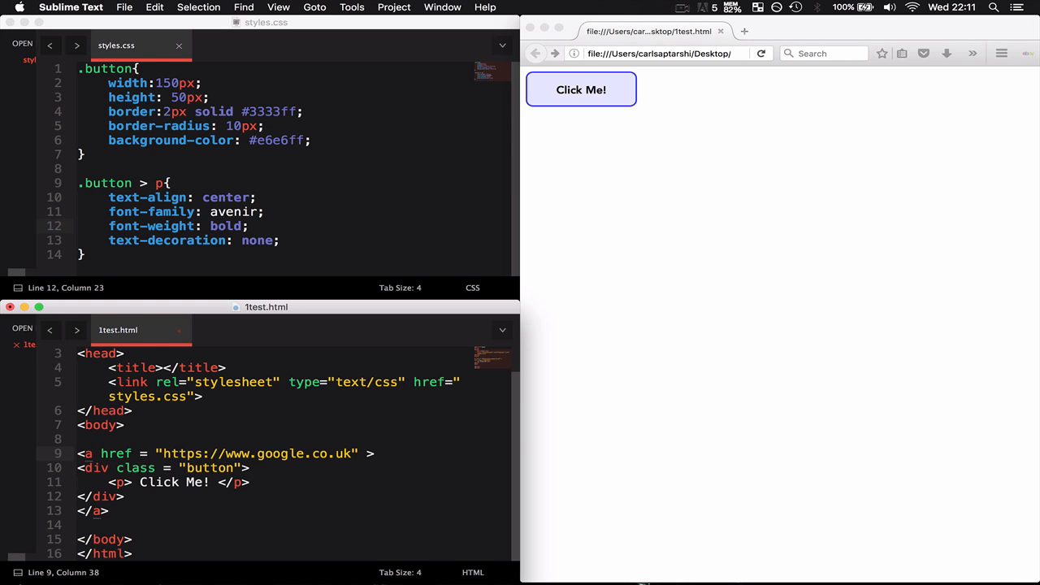
text(id = "lik")
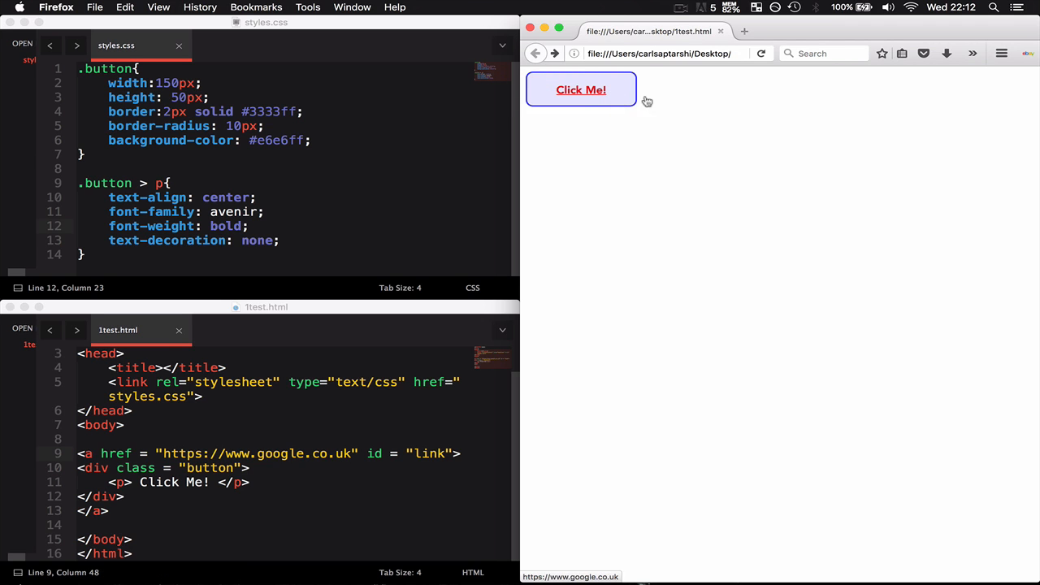
click(582, 89)
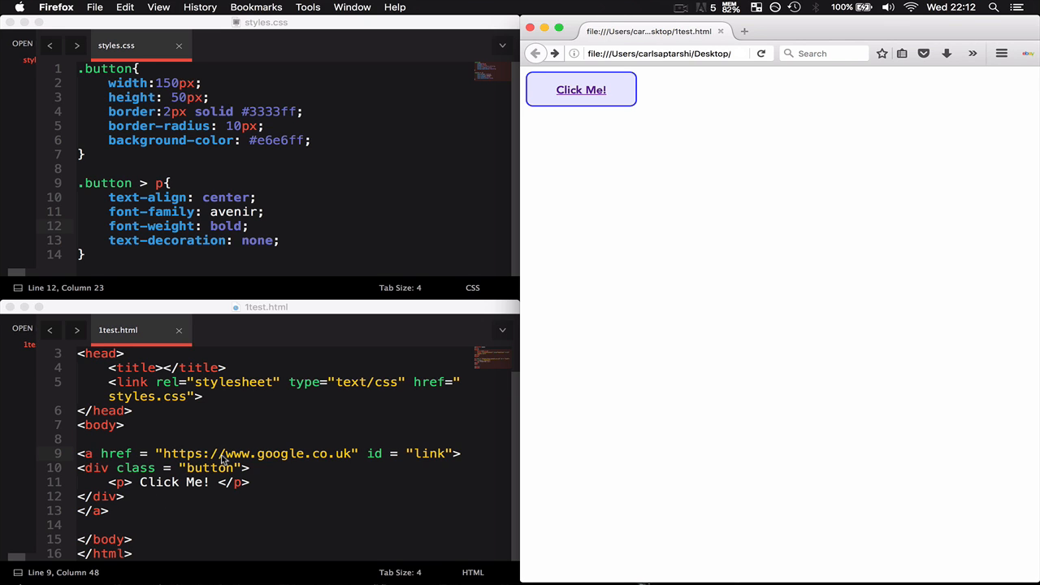
mouse_move(224, 468)
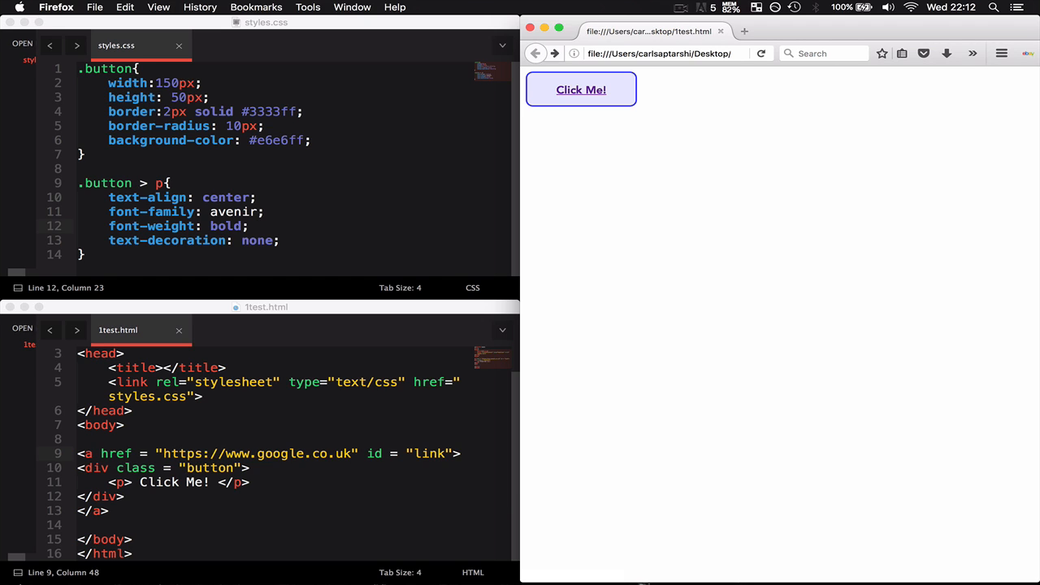
mouse_move(582, 89)
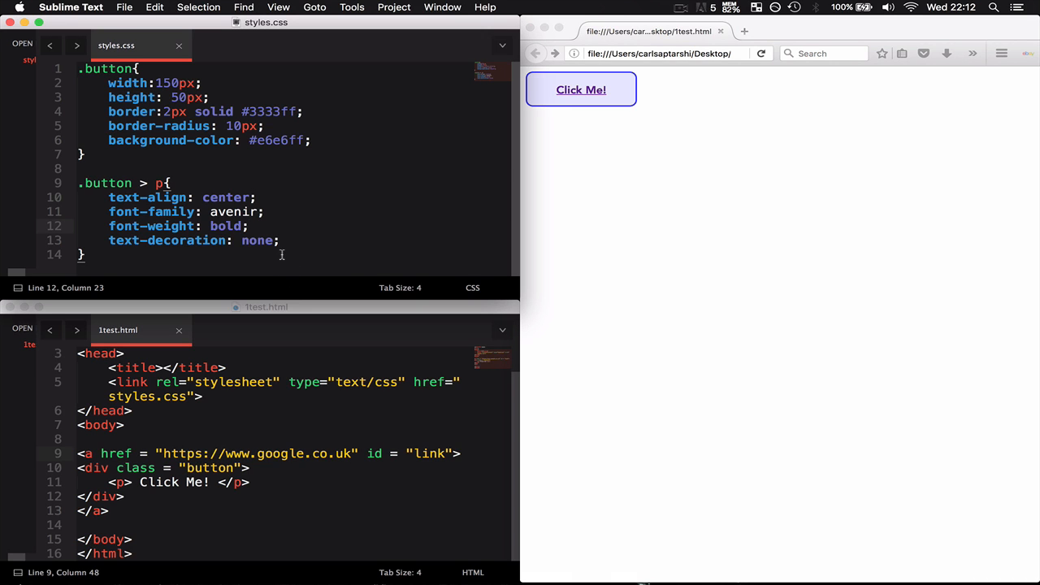
Write a div:hover rule with background-color #8080ff and color #fff
text(div:hover{)
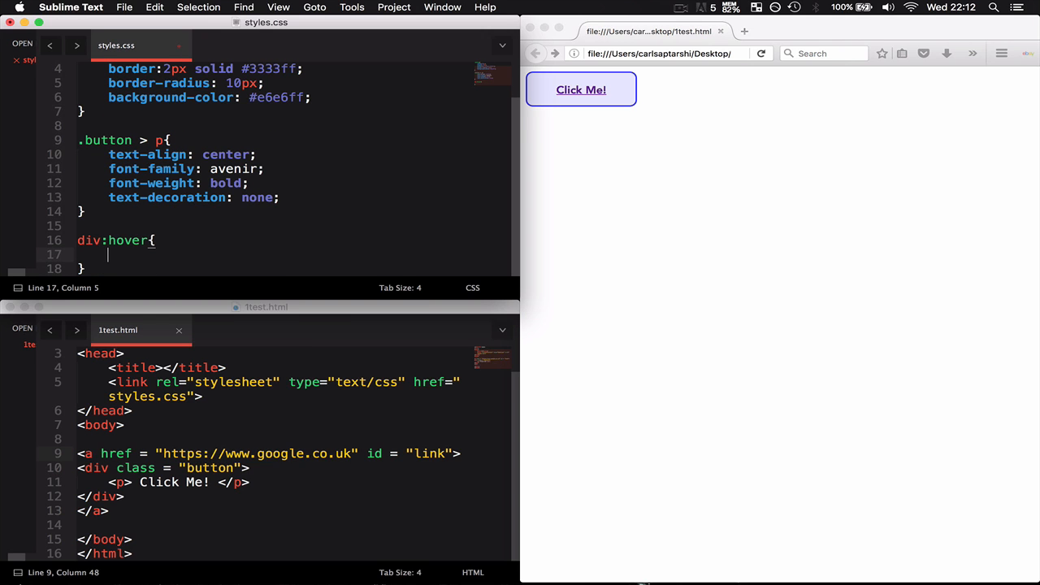
text(background-color:)
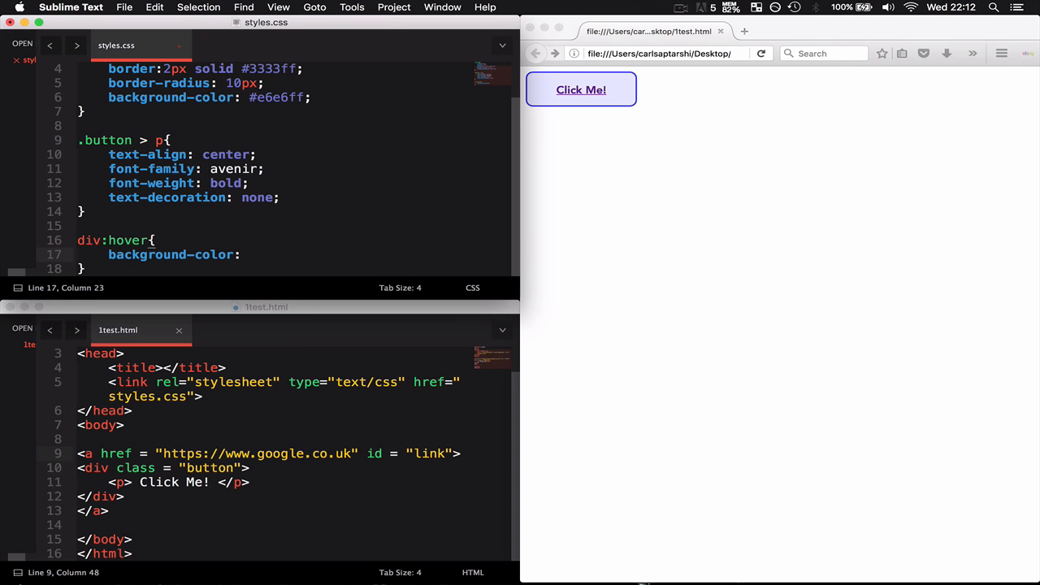
text(#)
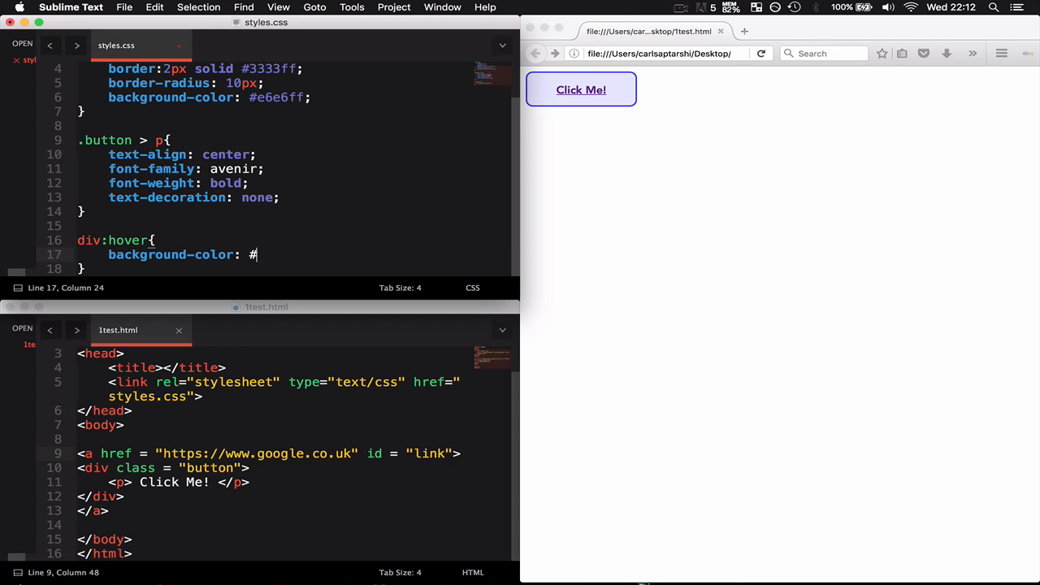
text(8080ff)
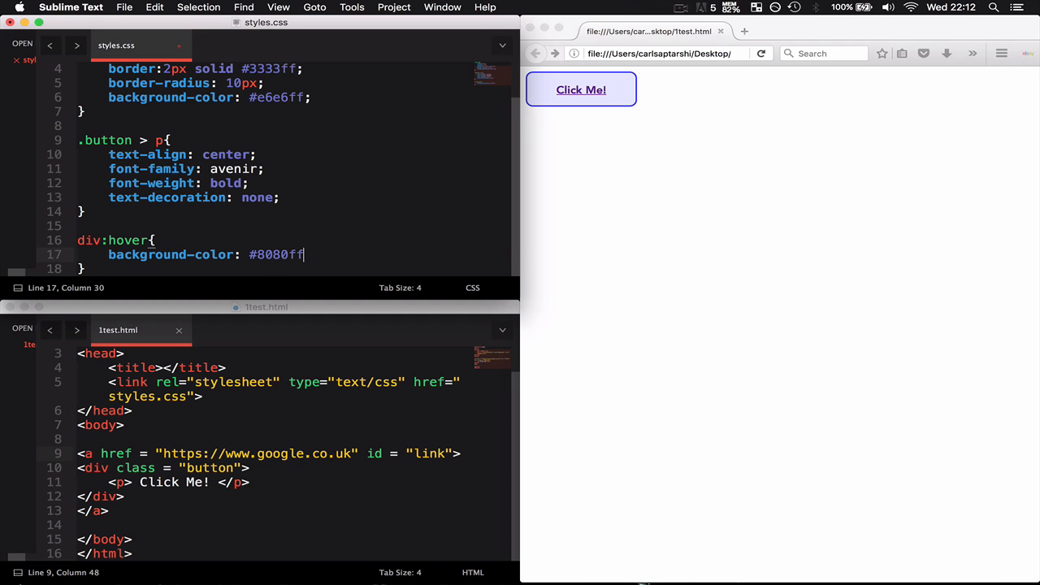
text(color:;)
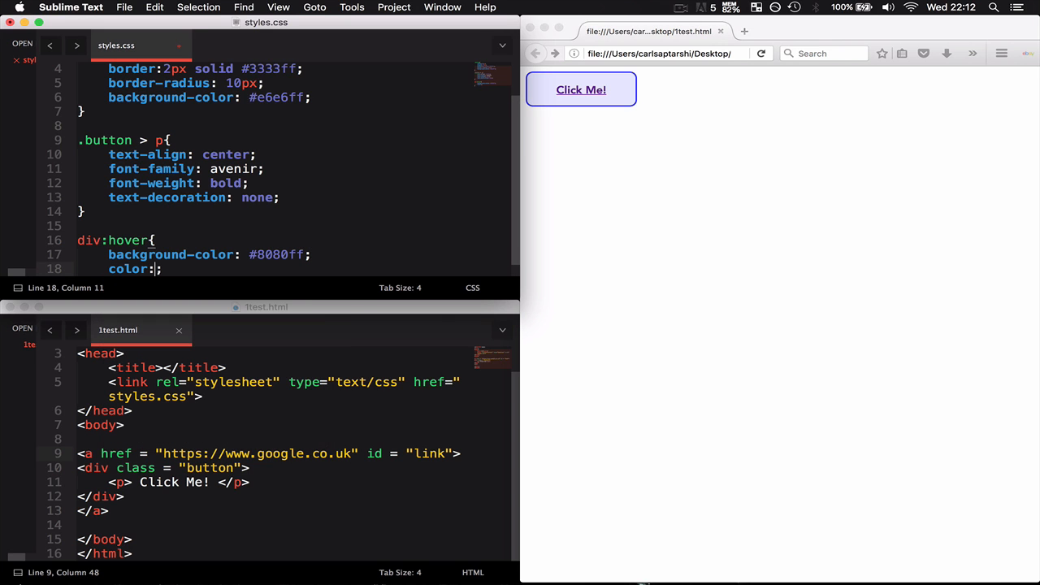
text(white)
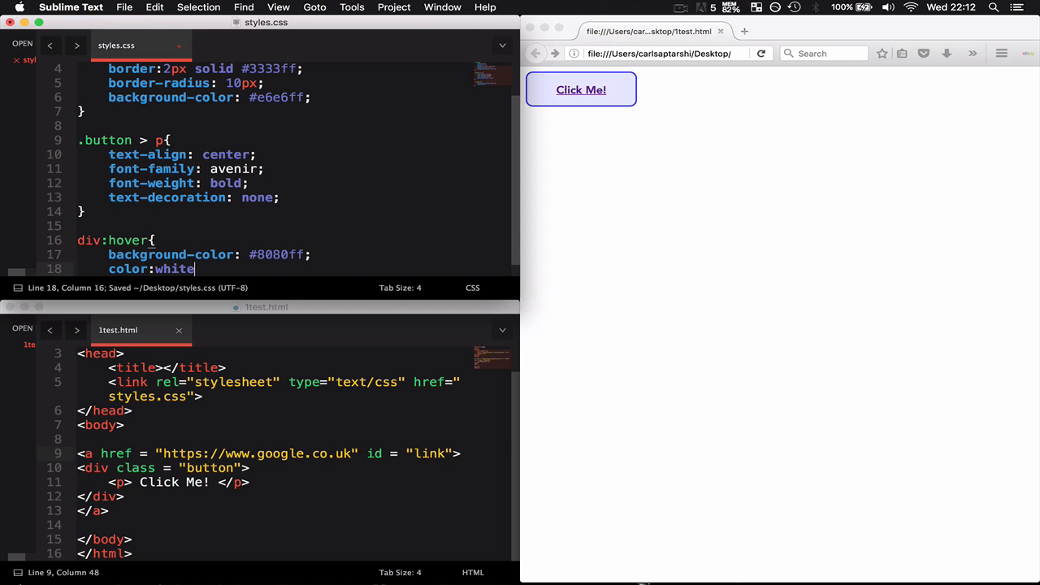
text(#fff;)
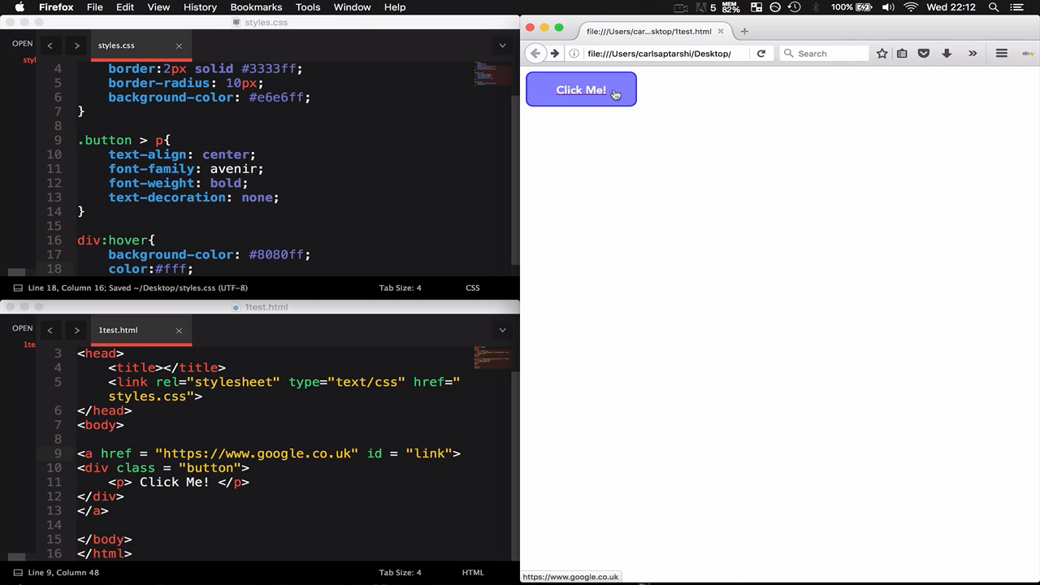
mouse_move(614, 123)
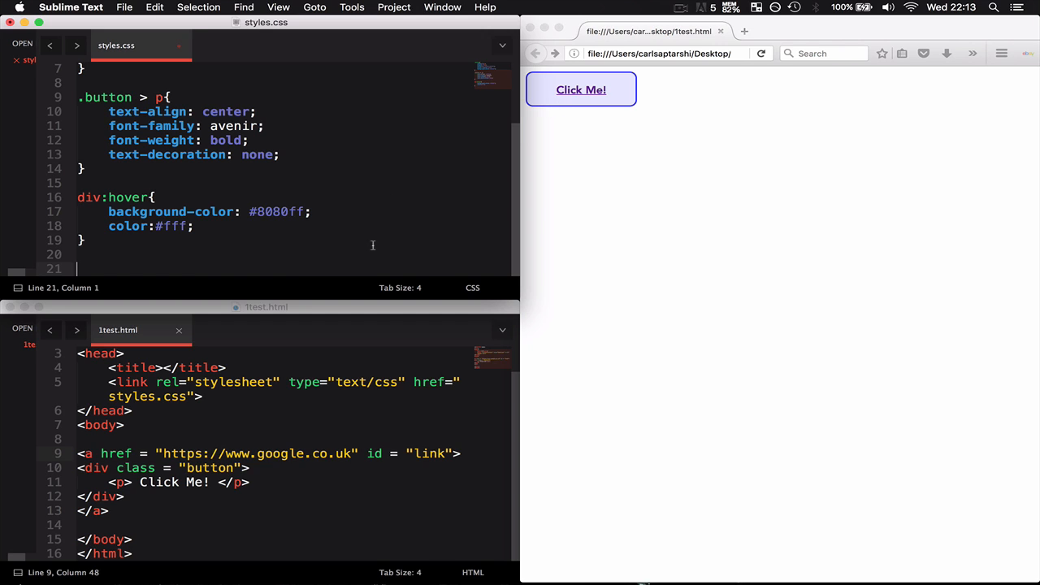
mouse_move(289, 260)
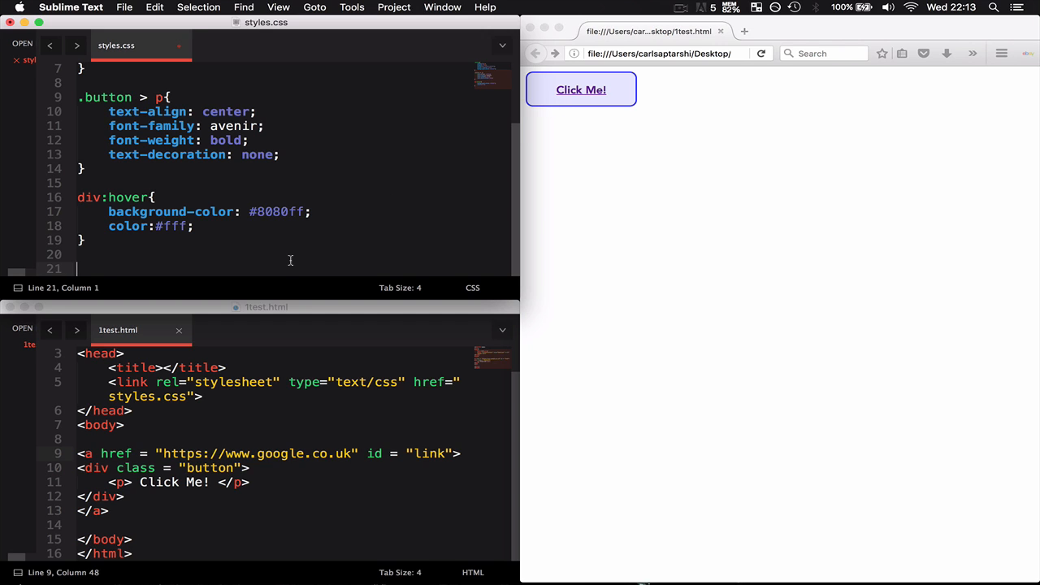
text(#link{})
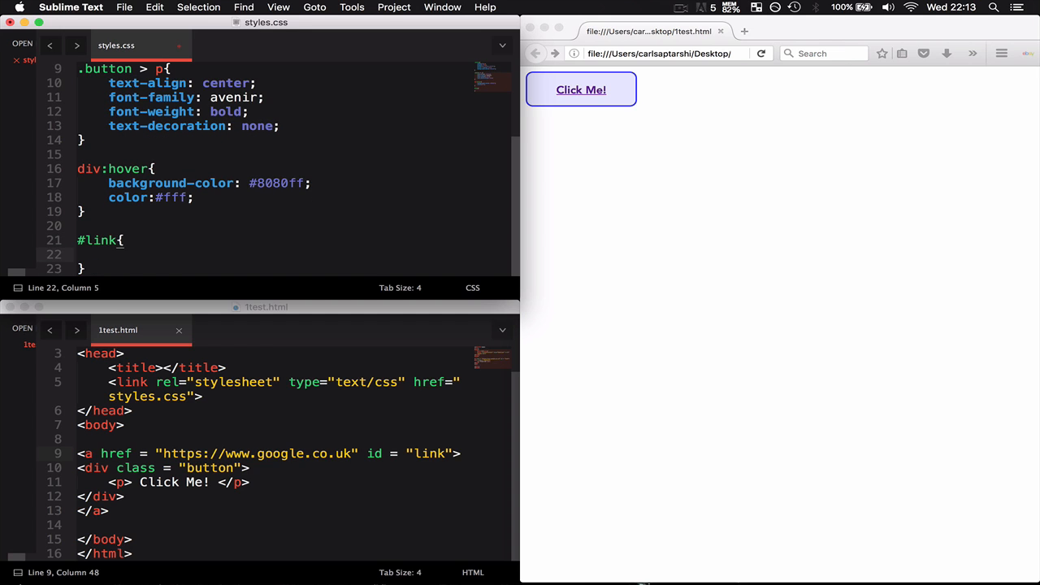
text(text-decoration: none;)
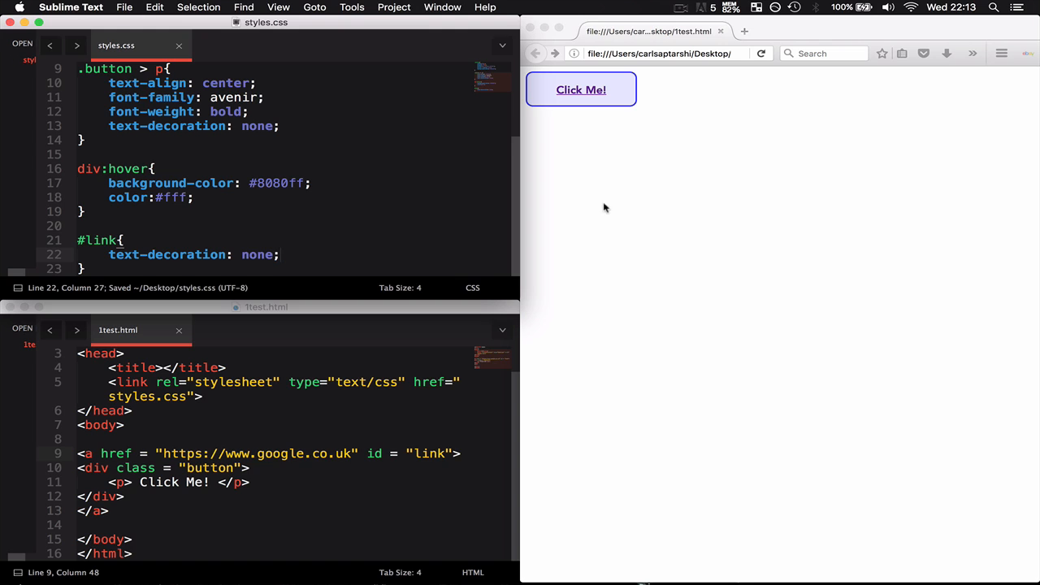
mouse_move(581, 89)
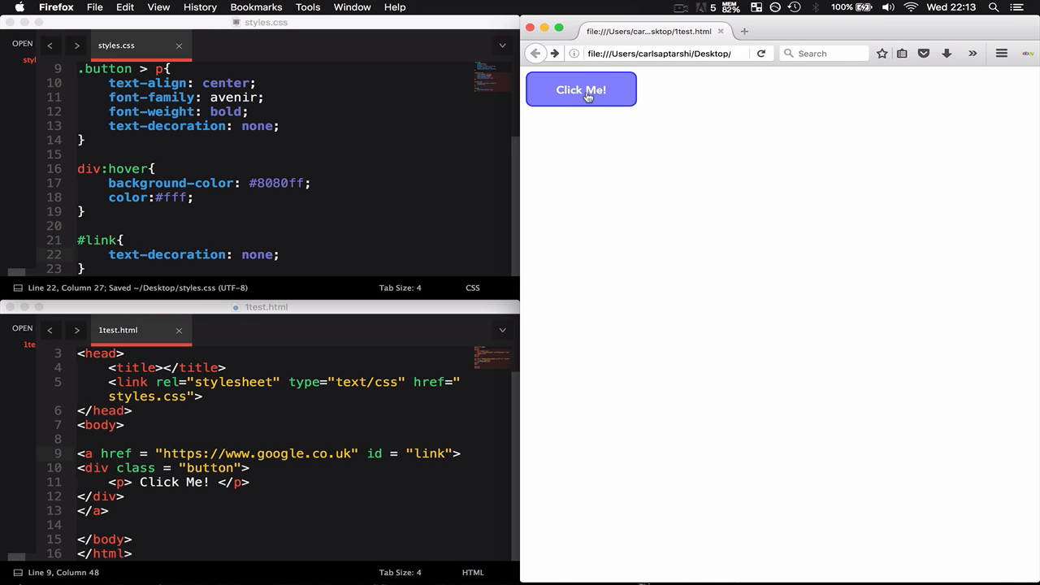
mouse_move(644, 138)
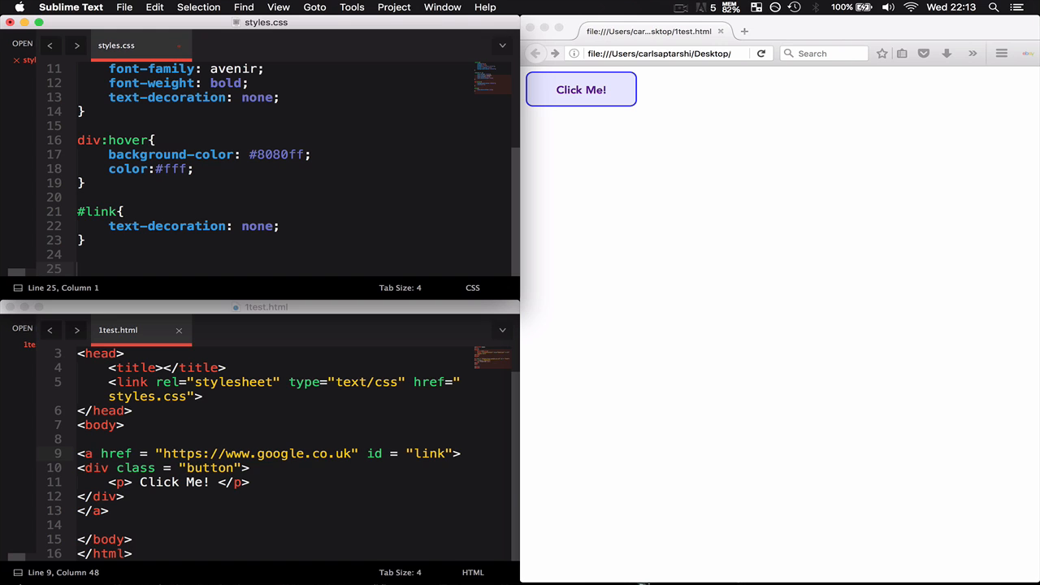
Add a #link:visited rule with color: green and save styles.css
text(#link:)
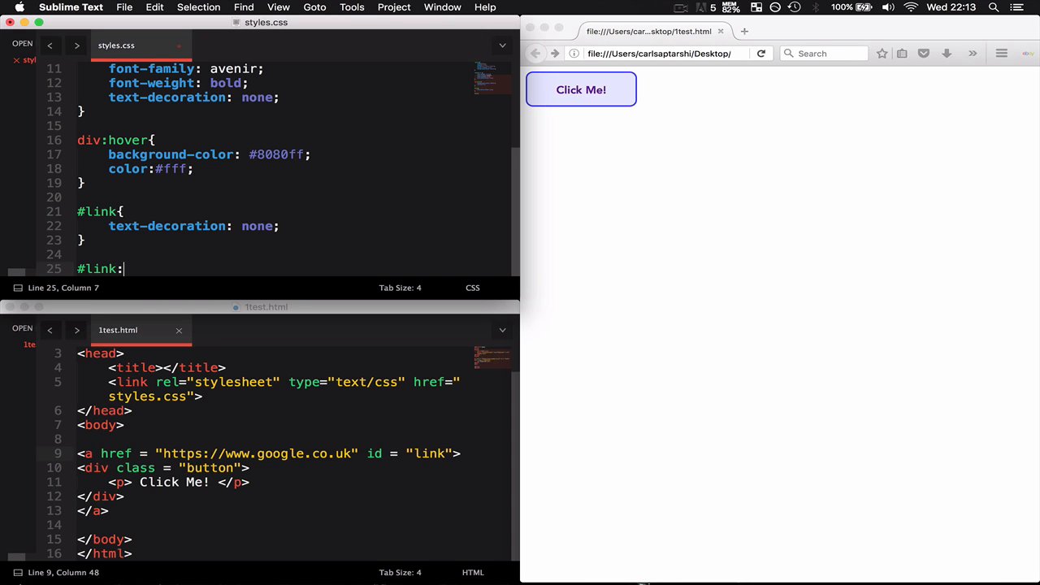
text(visited{)
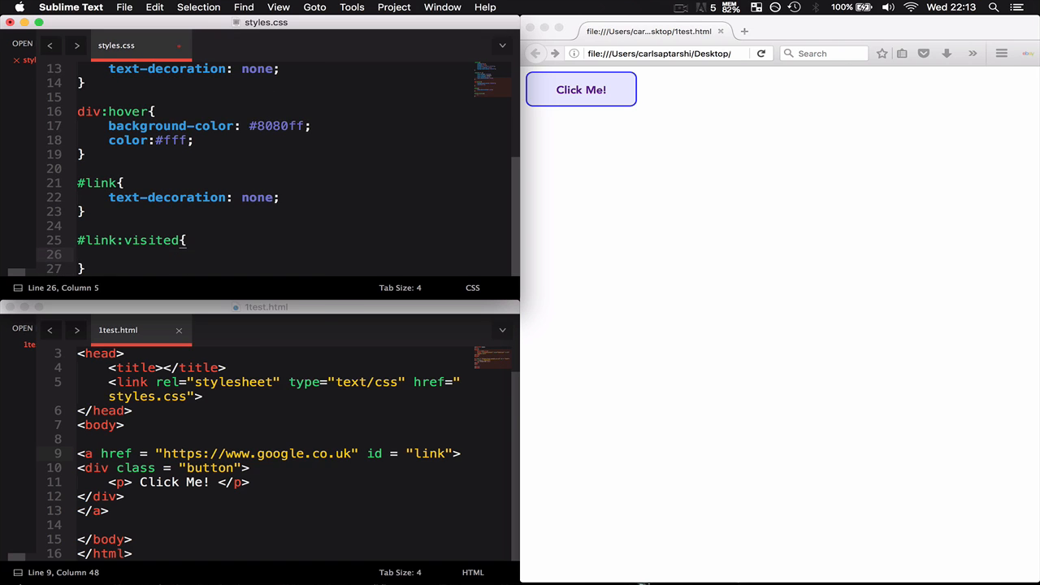
text(color:;)
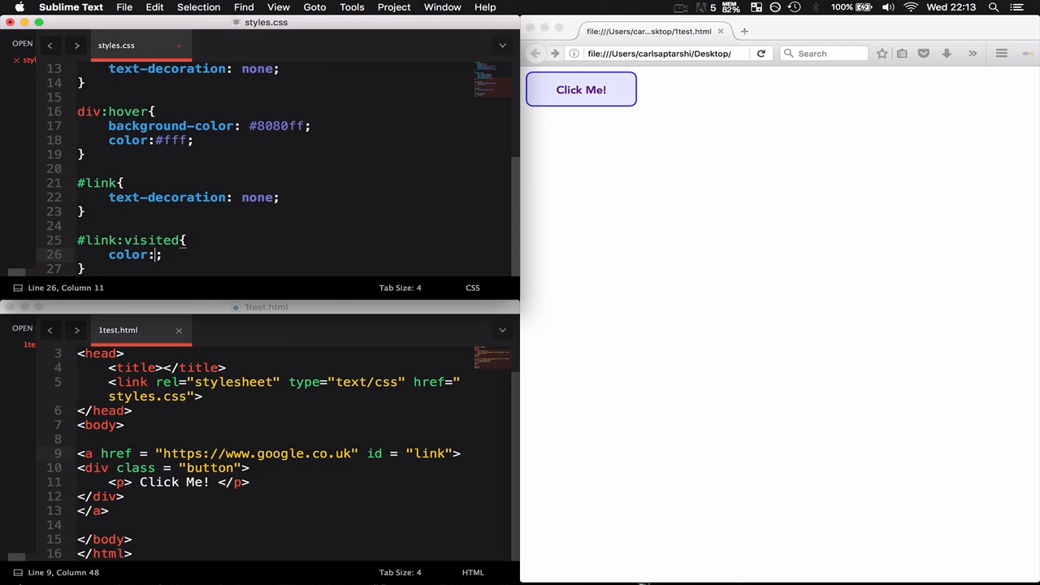
text(green)
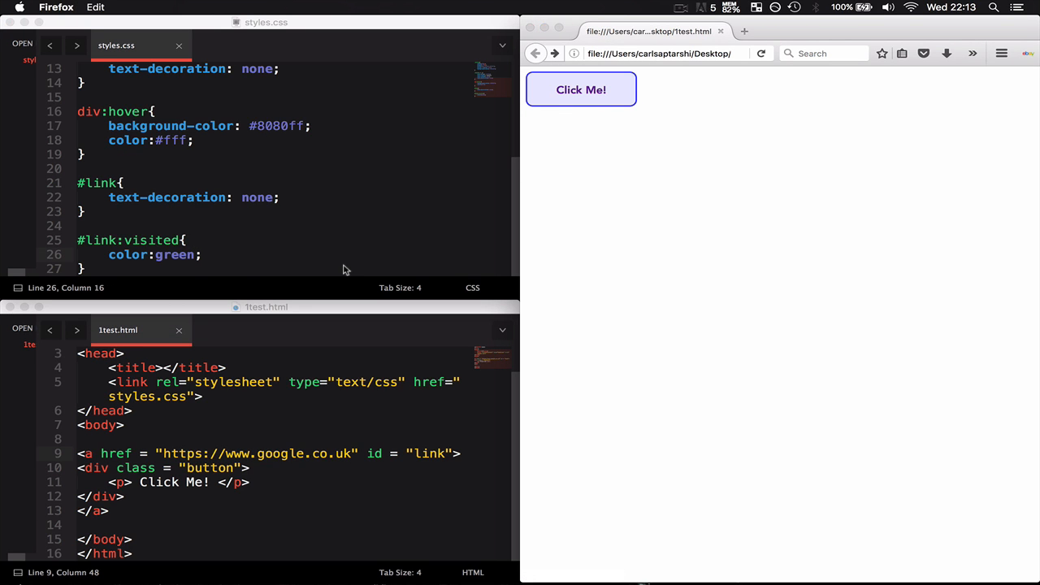
key(cmd+s)
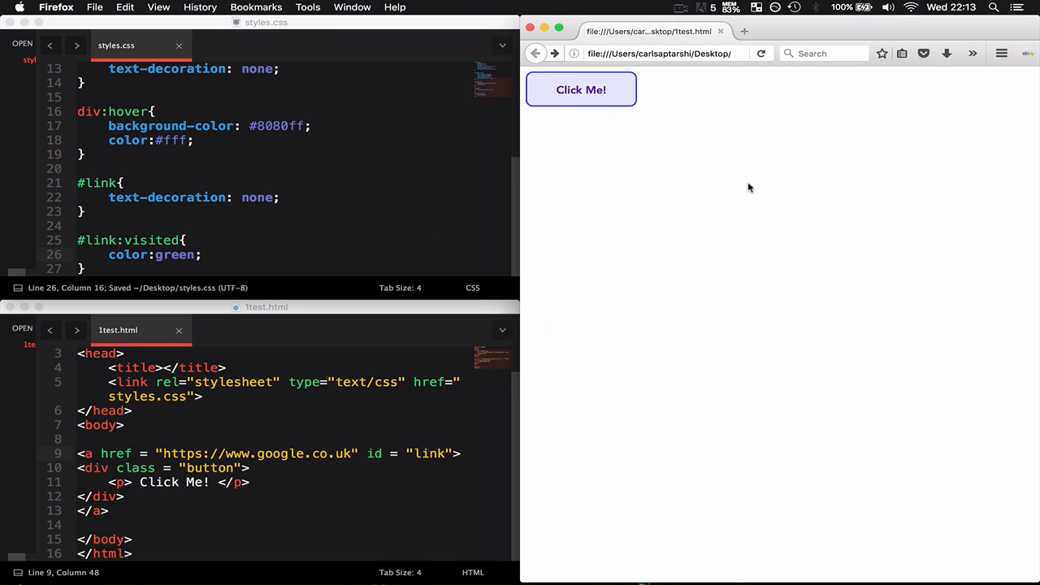
mouse_move(761, 52)
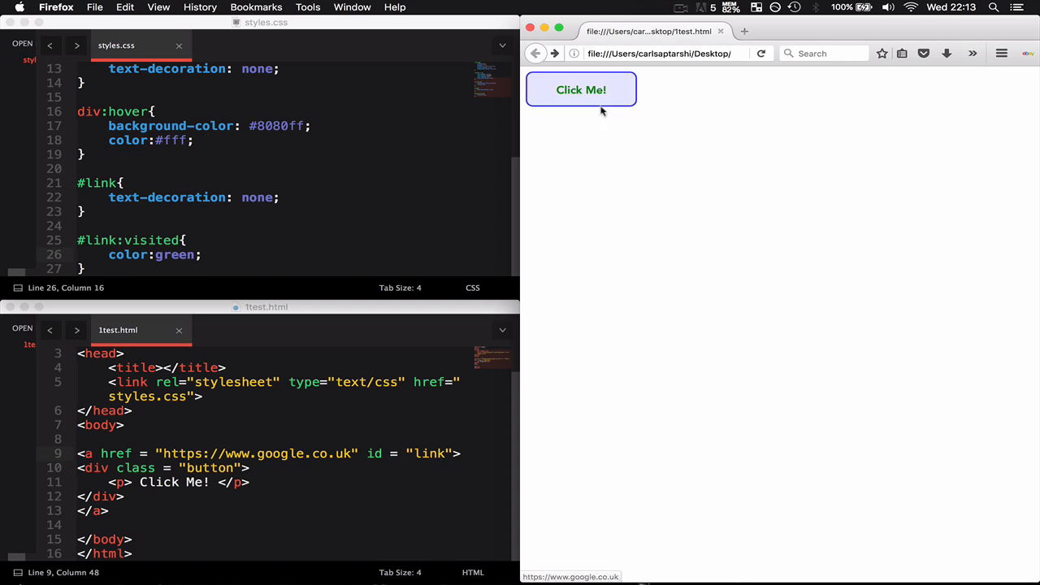
mouse_move(620, 130)
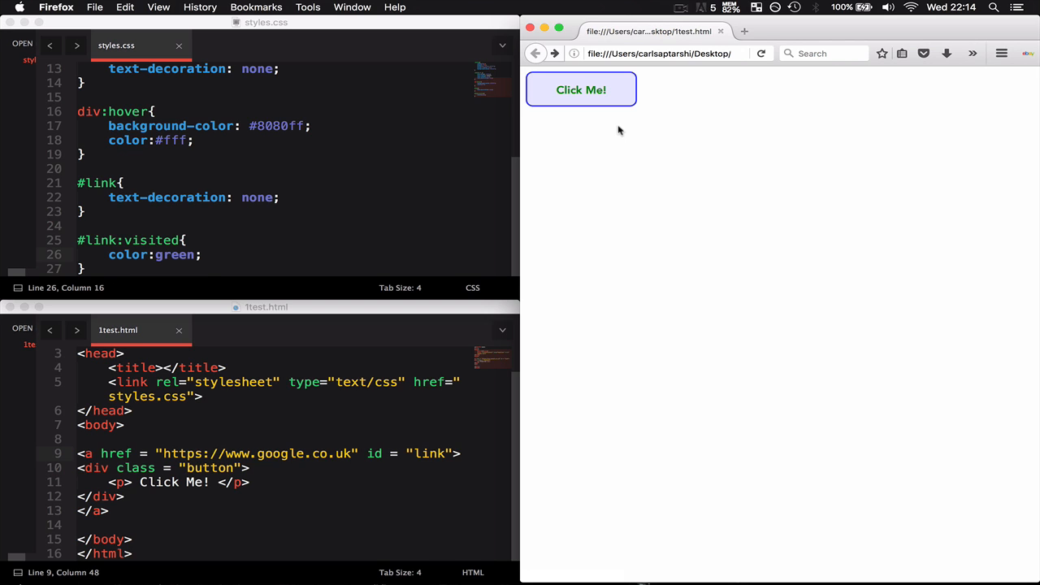
mouse_move(84, 442)
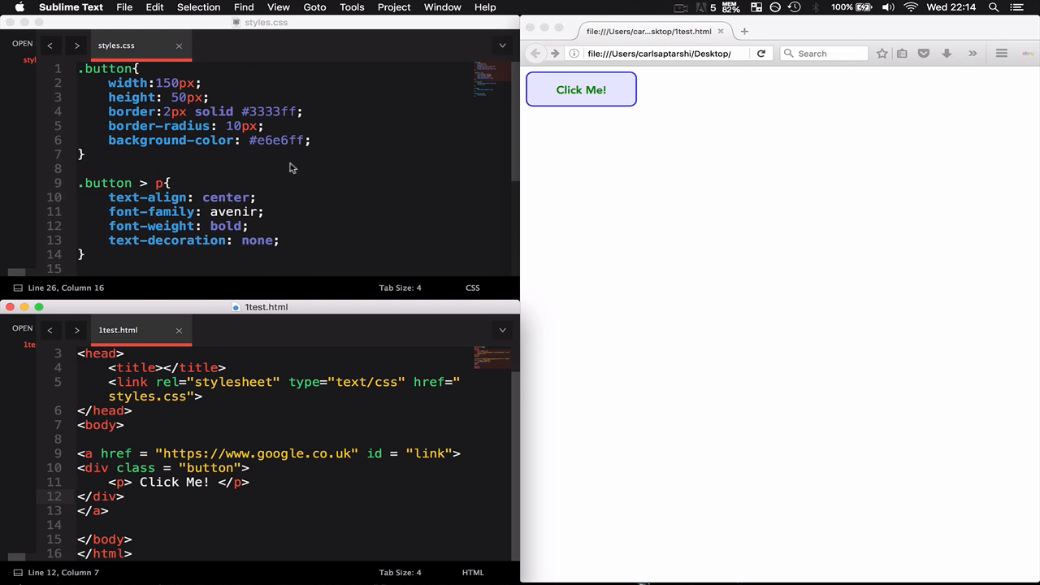
mouse_move(150, 108)
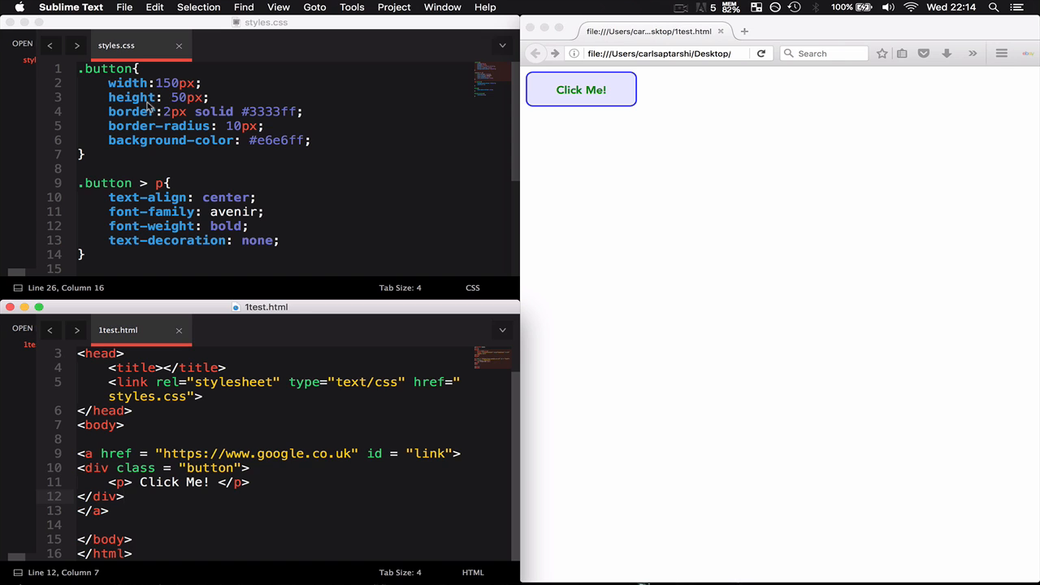
Raise the .button border-radius from 10px to a larger 20px-range value
click(240, 89)
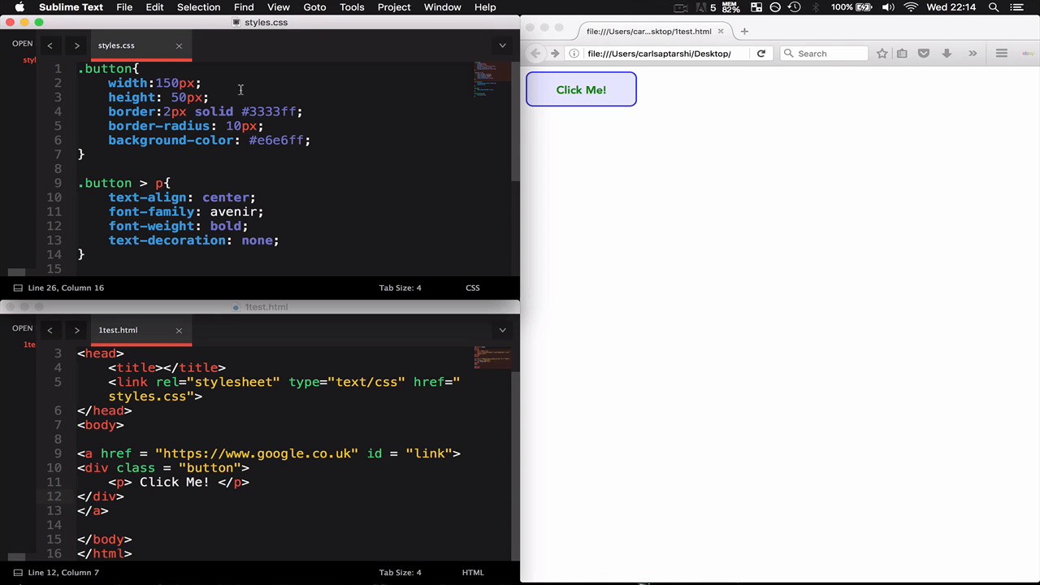
mouse_move(124, 114)
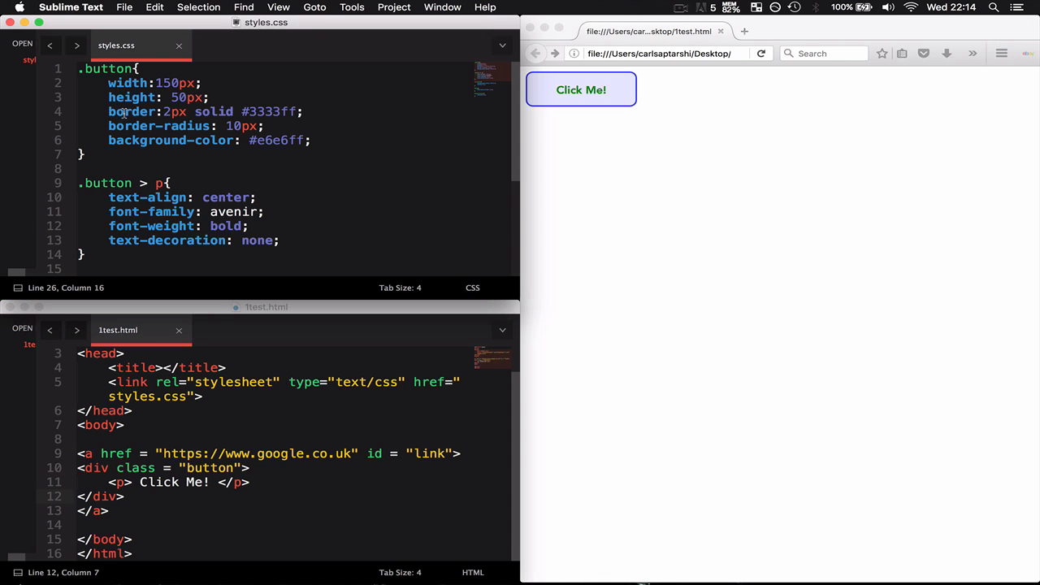
mouse_move(195, 126)
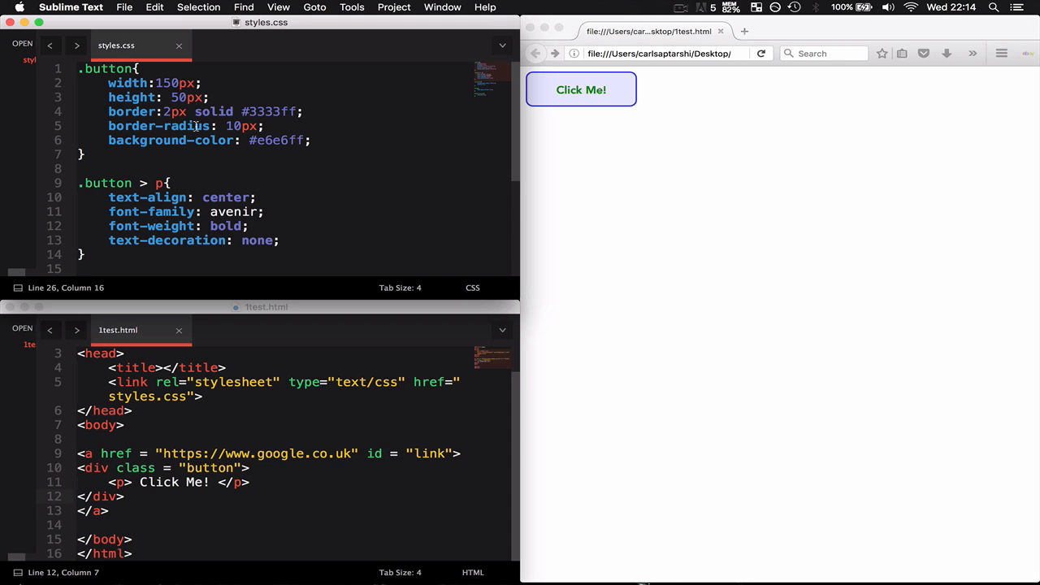
drag(122, 126, 264, 127)
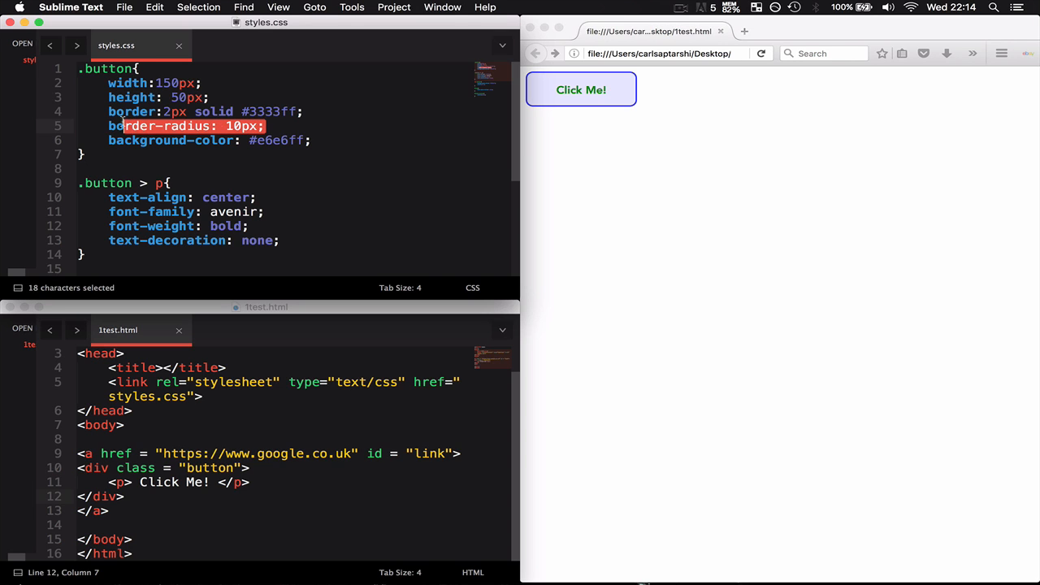
click(247, 127)
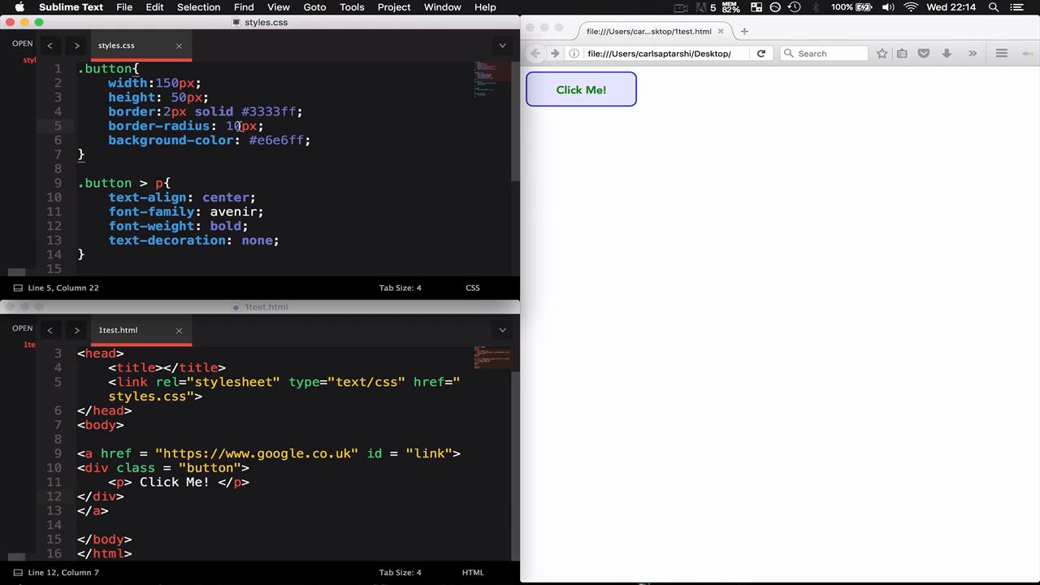
text(2)
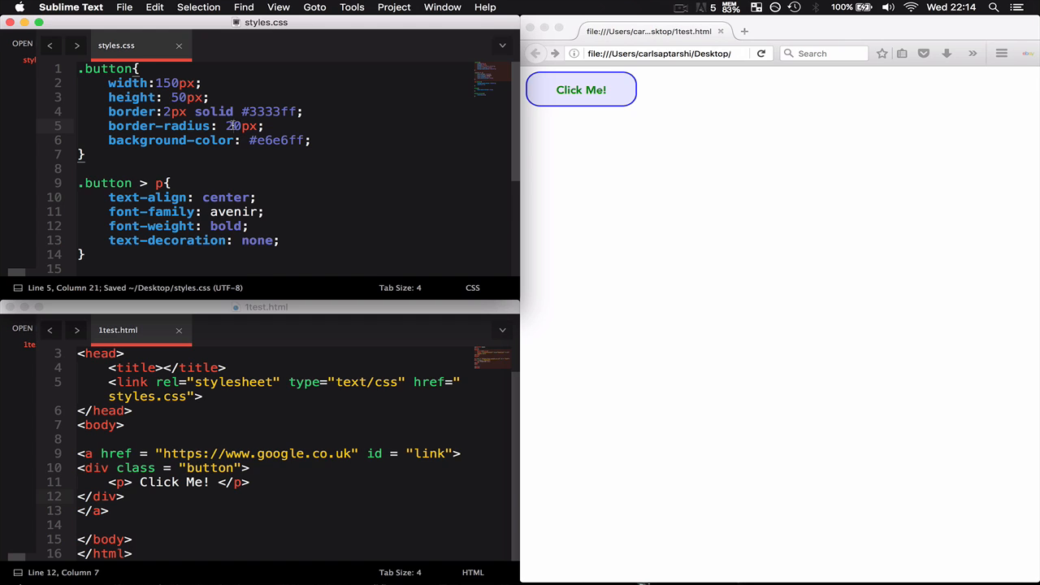
text(5)
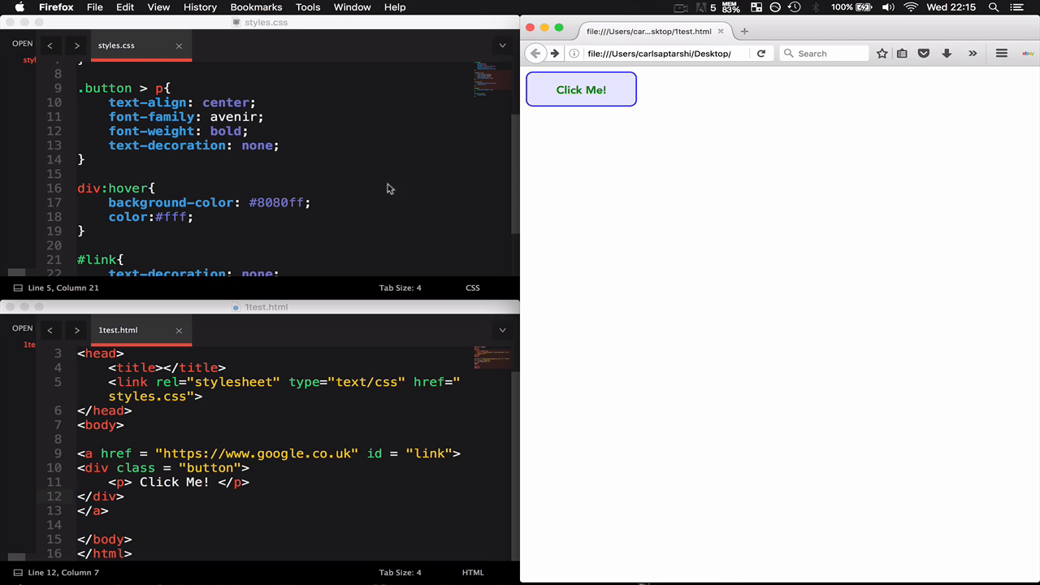
mouse_move(240, 104)
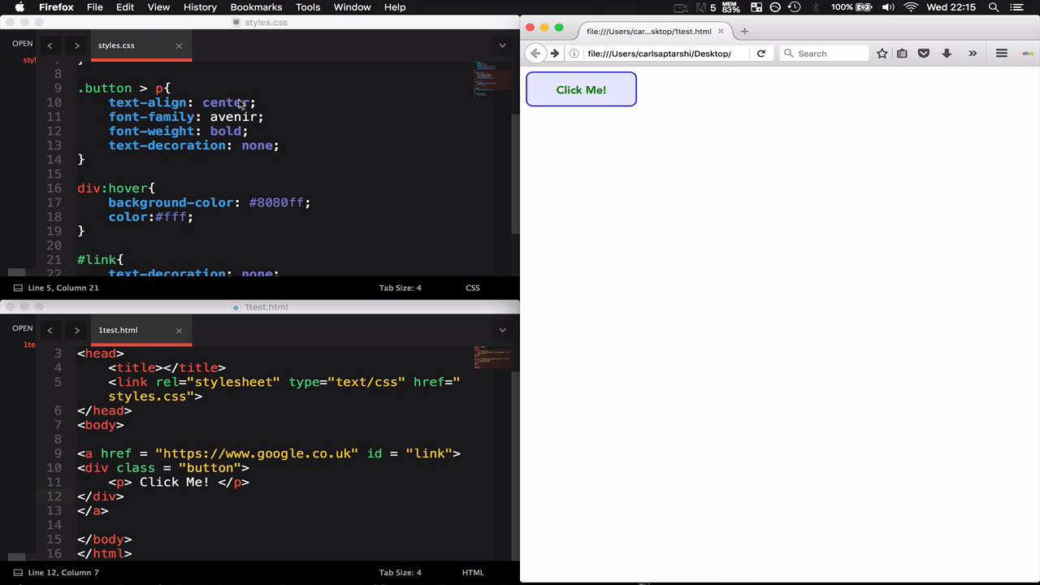
mouse_move(268, 122)
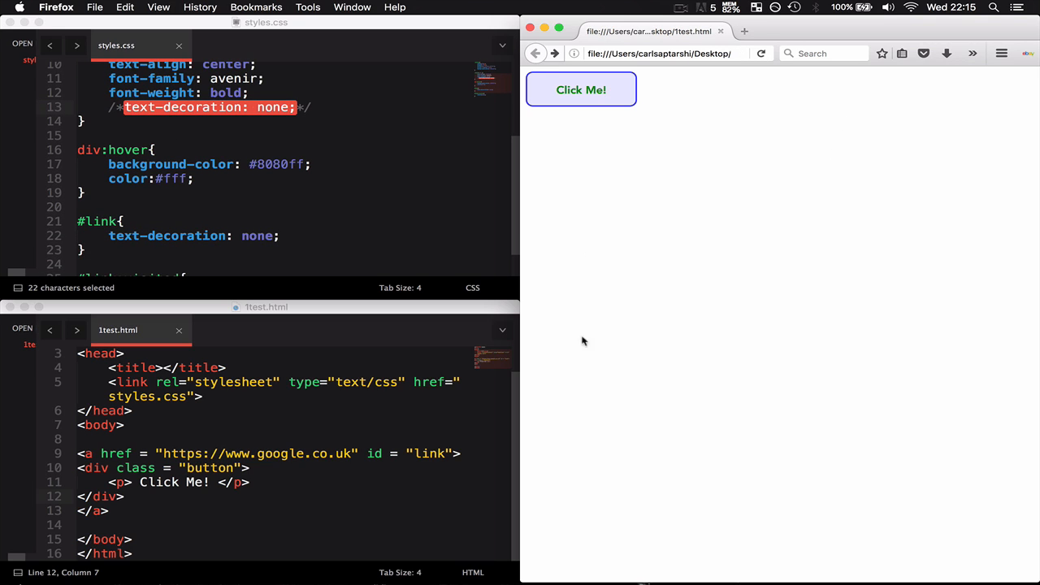
mouse_move(861, 189)
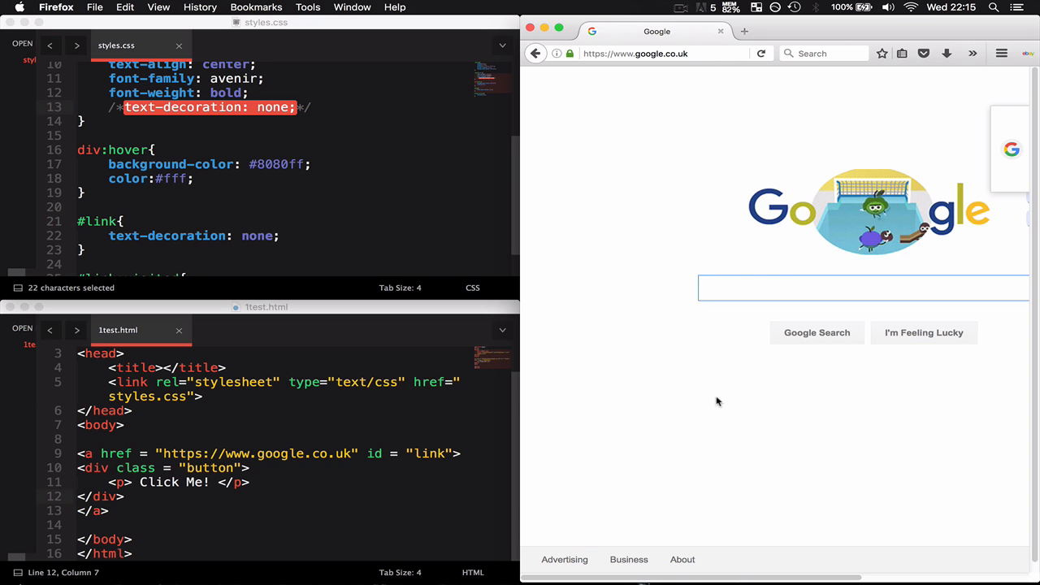
click(863, 287)
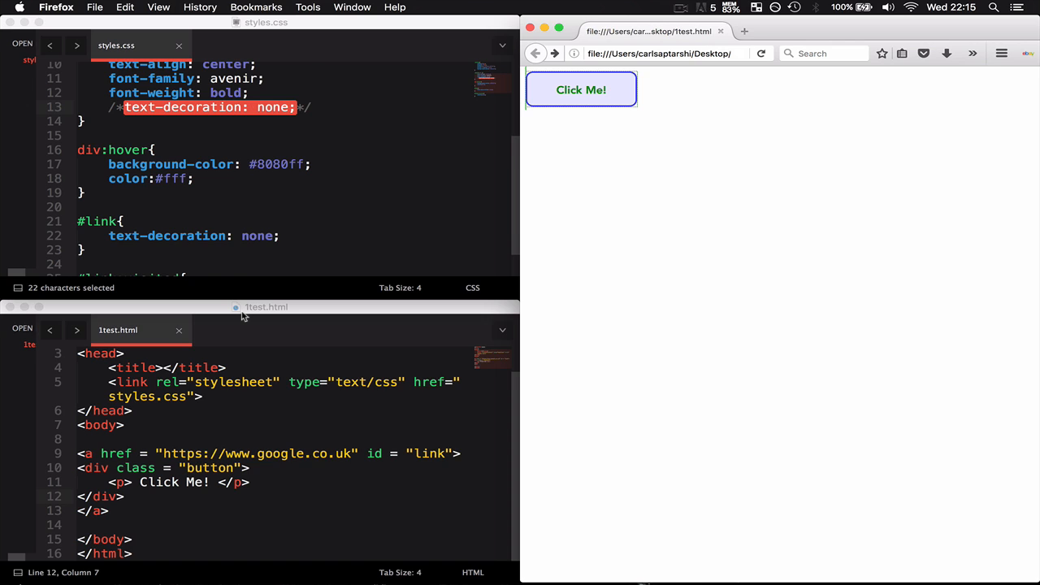
Add target="_blank" to the <a> tag and follow the link to confirm a new tab
scroll(down, 3)
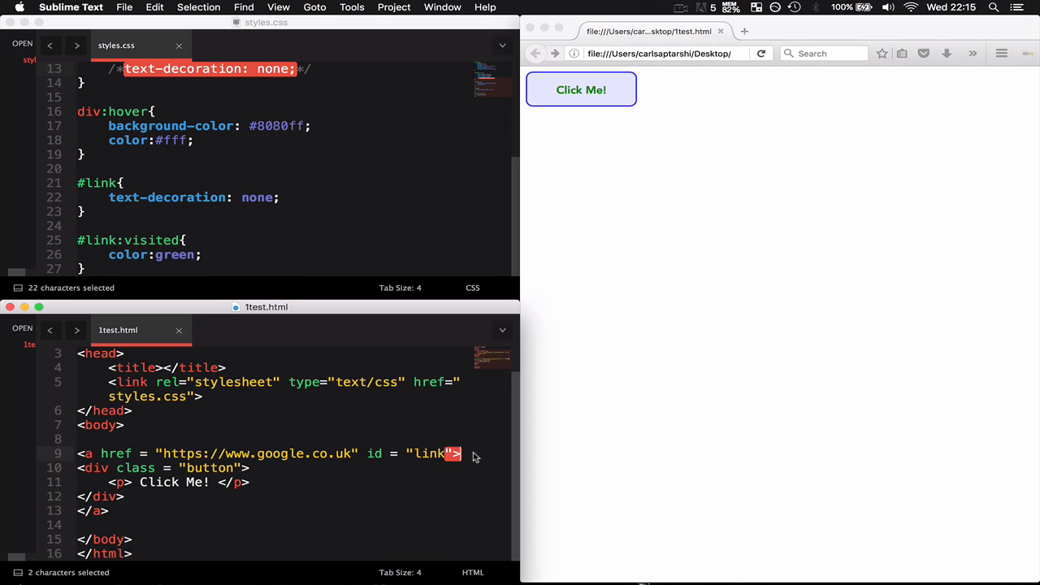
text(target="_)
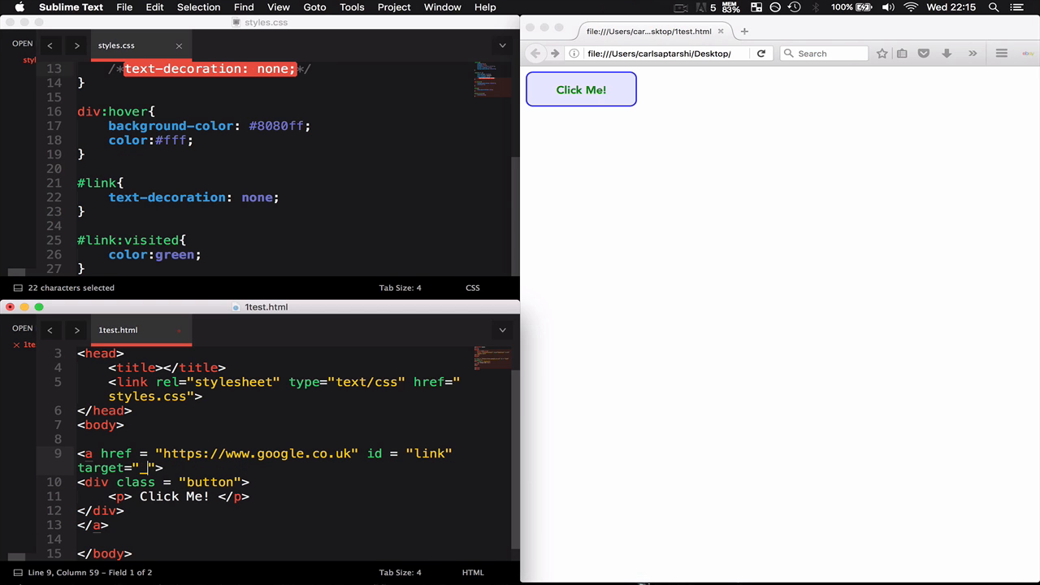
text(blank)
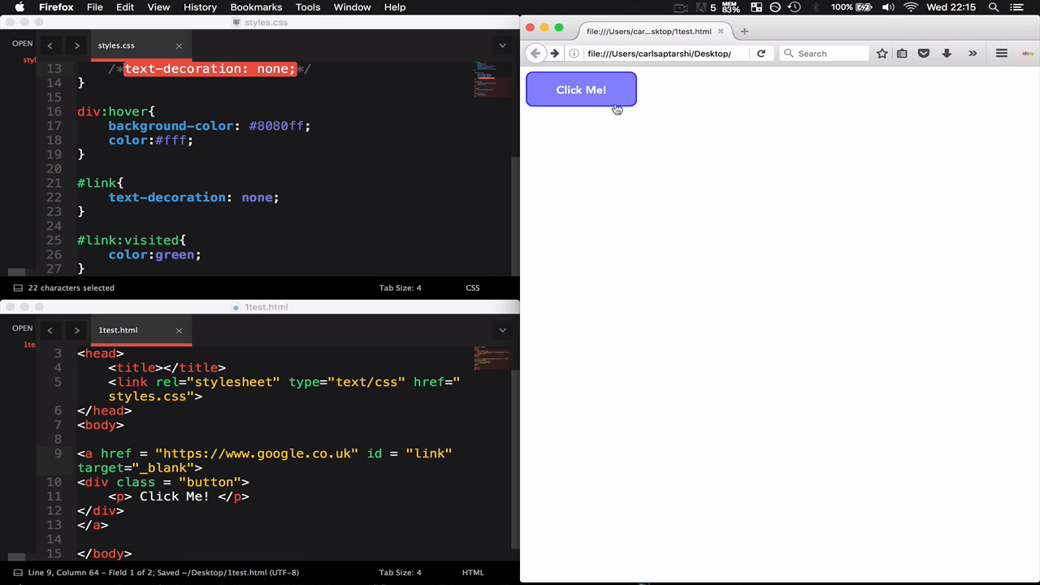
mouse_move(718, 150)
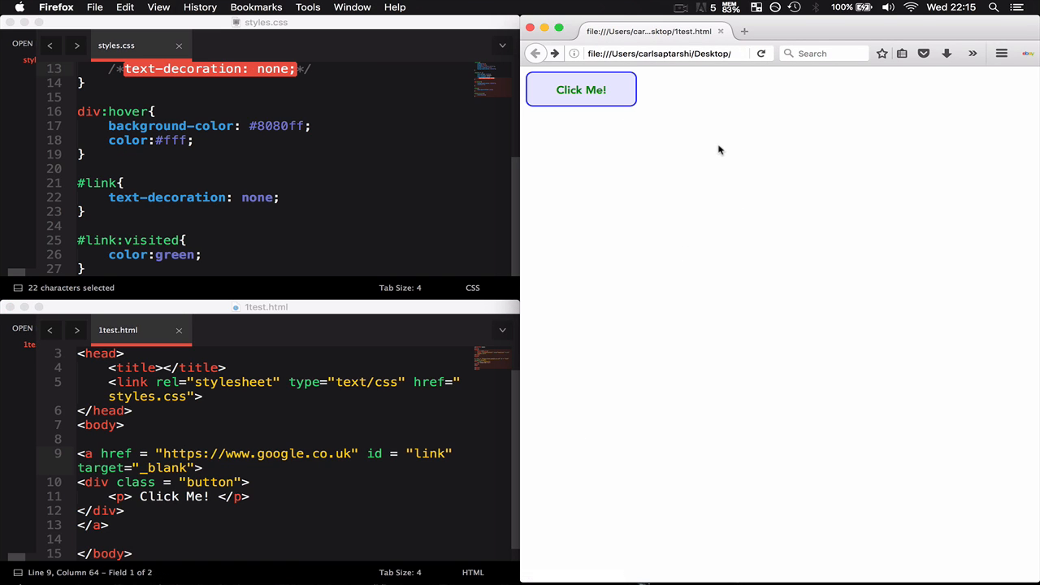
mouse_move(582, 101)
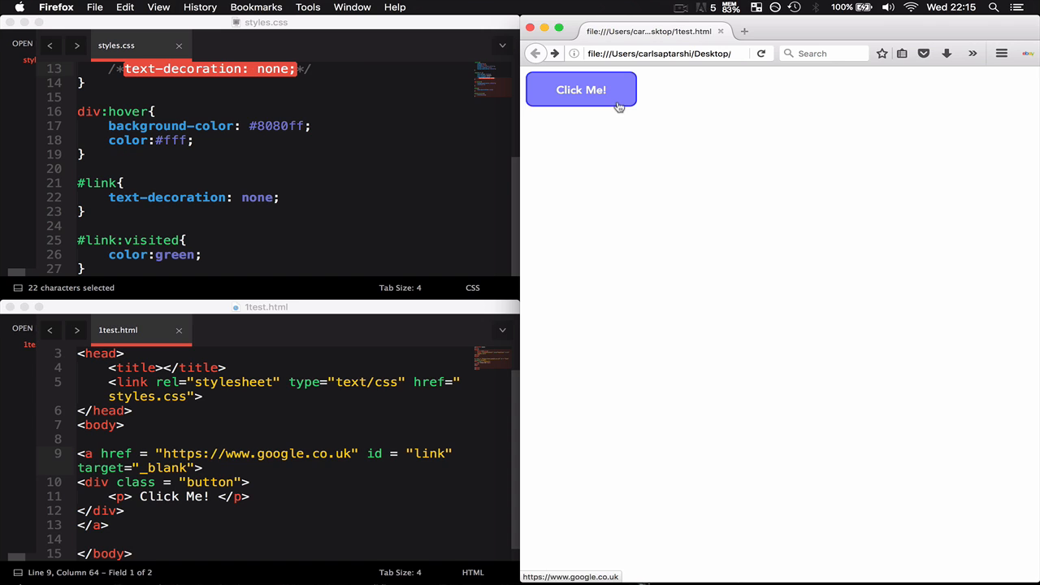
mouse_move(613, 110)
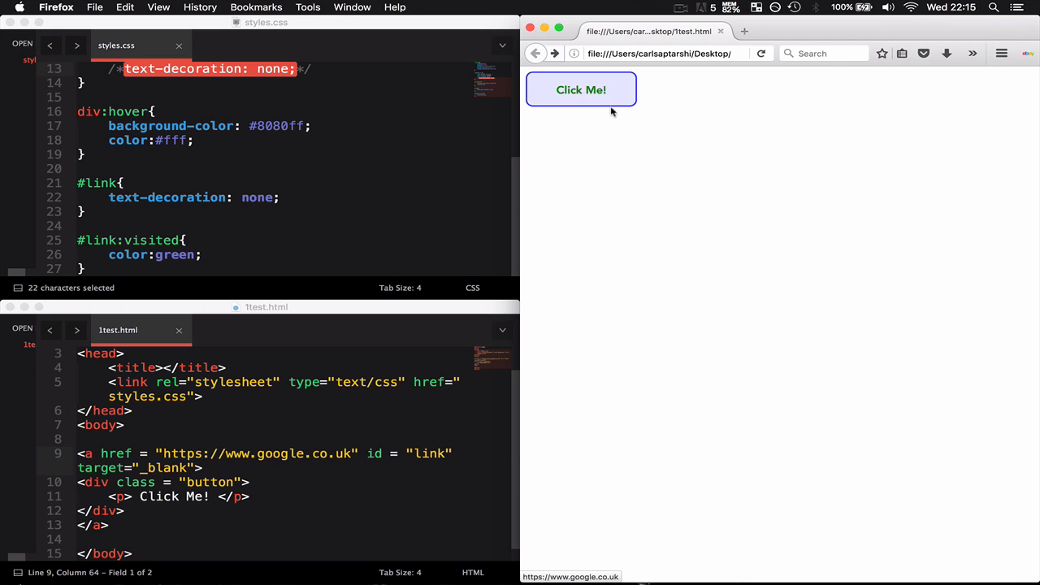
click(582, 90)
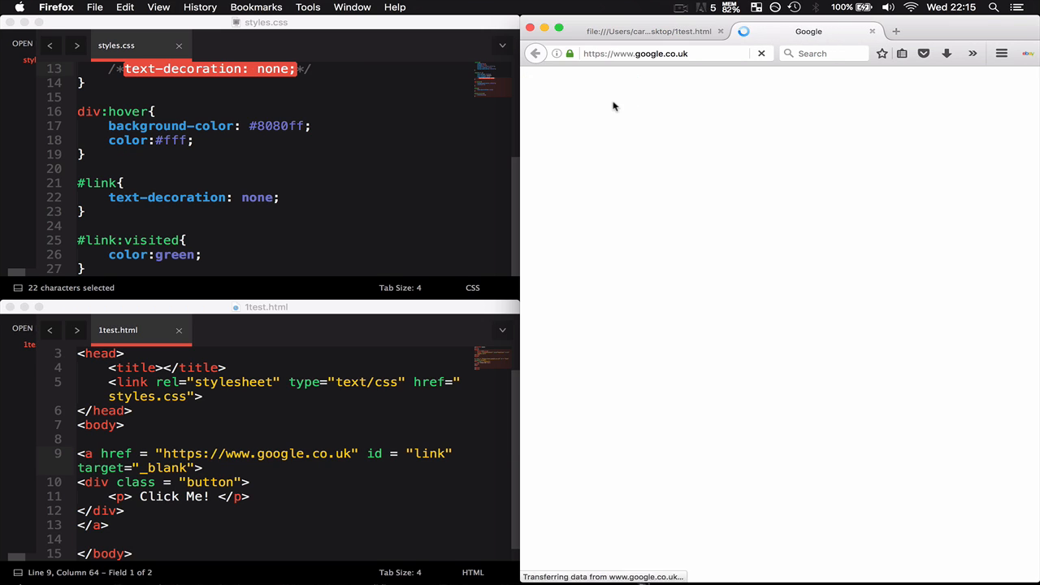